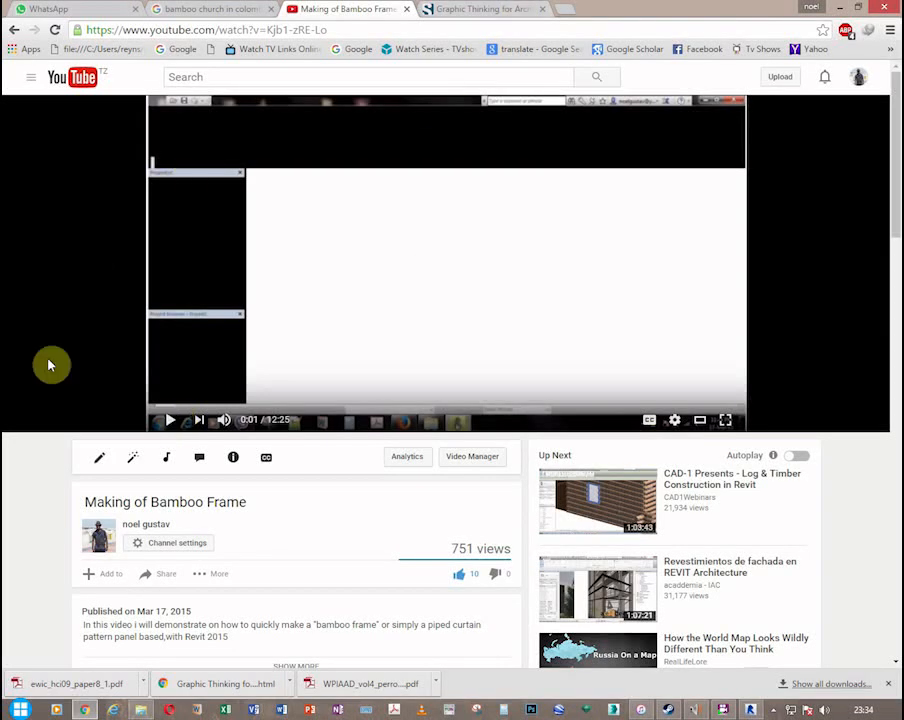
Orbit and zoom the 3D view around the two masses to see their sloped tops from several sides
scroll("down", 3)
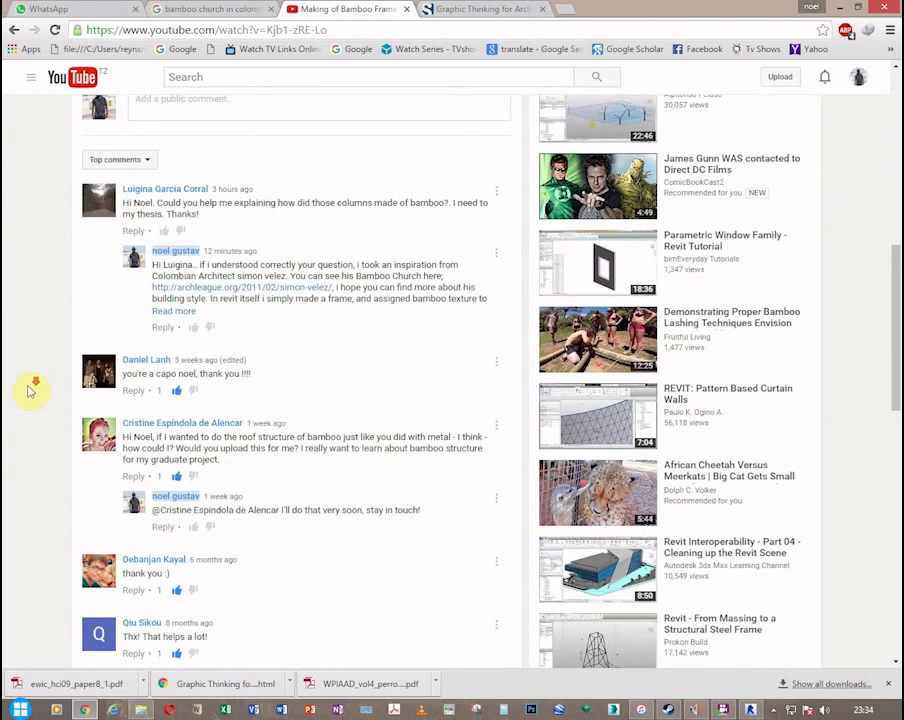
scroll("down", 3)
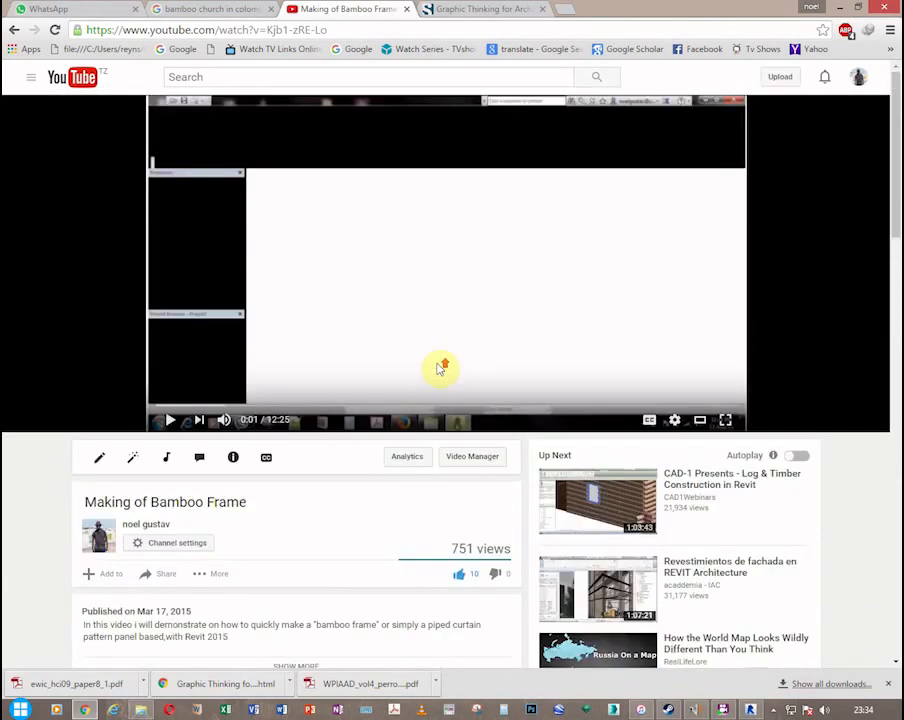
mouse_move(436, 358)
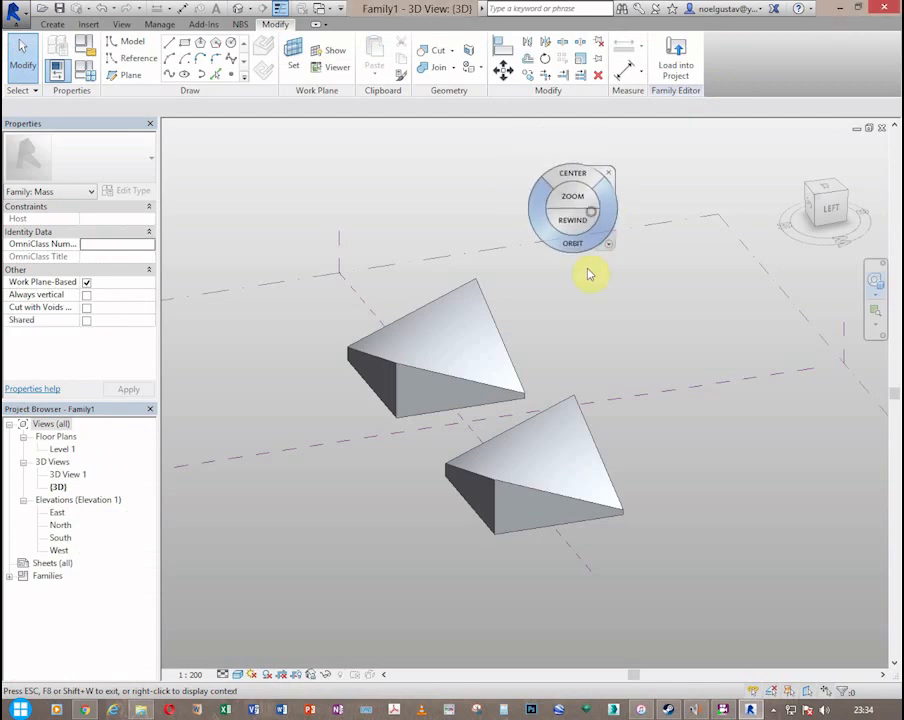
left_click_drag(590, 274, 536, 344)
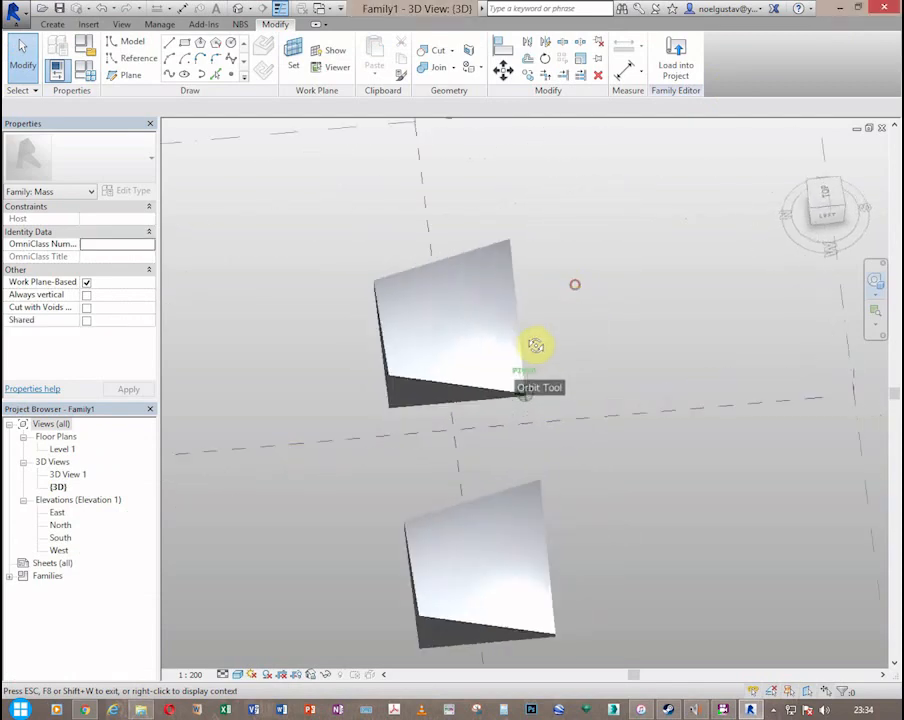
left_click_drag(536, 344, 612, 320)
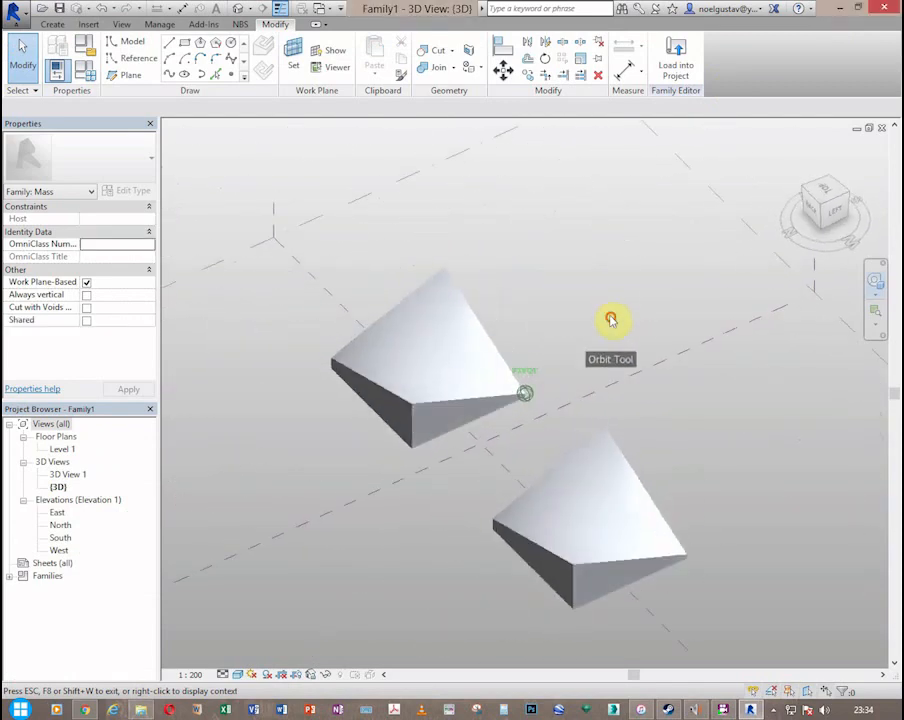
left_click_drag(612, 320, 556, 320)
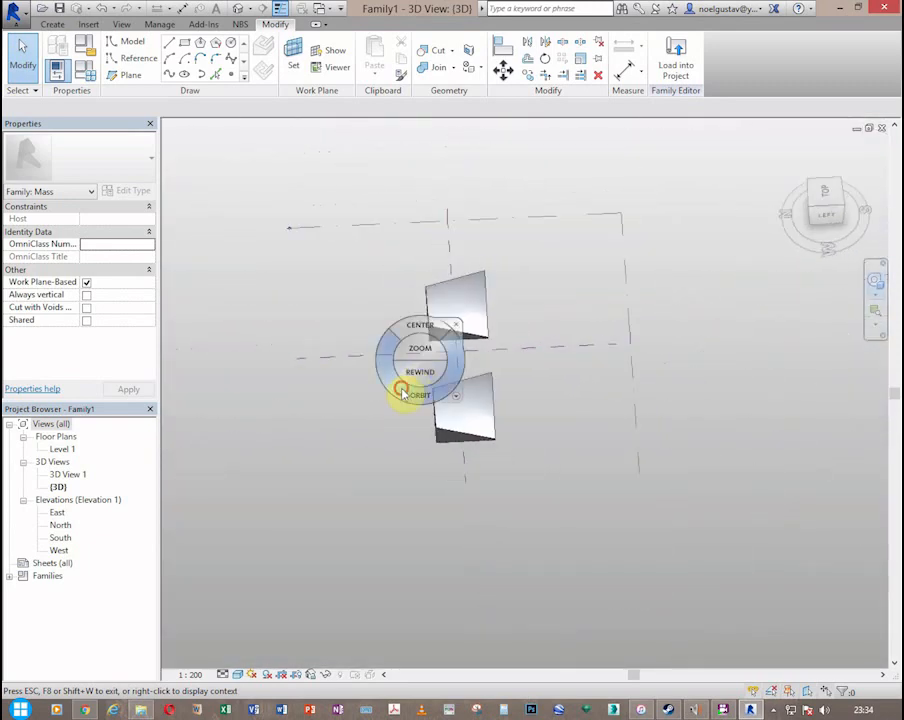
left_click_drag(420, 390, 464, 332)
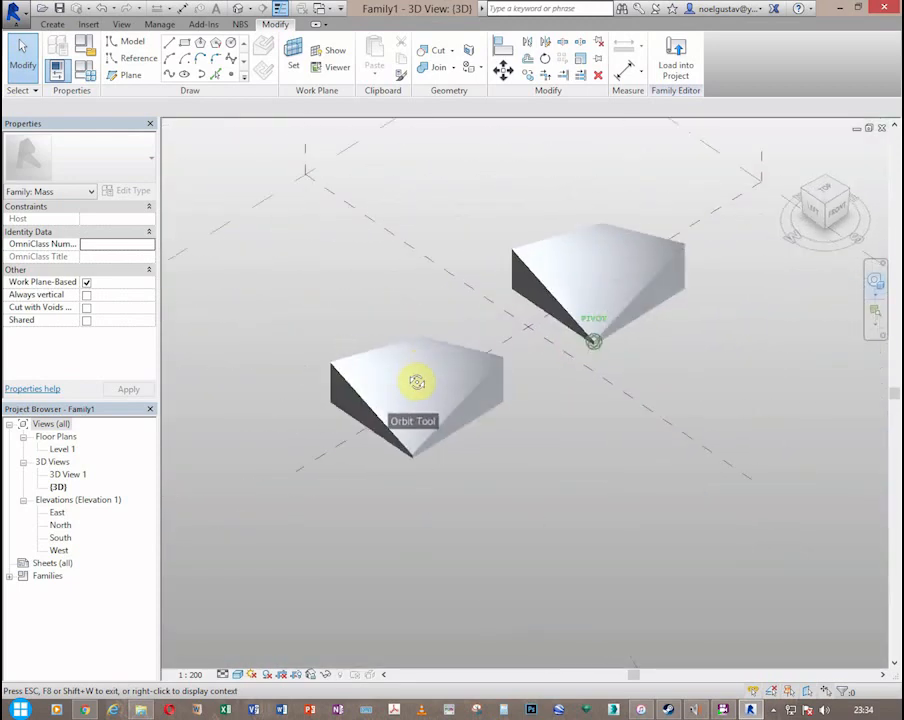
left_click_drag(416, 380, 604, 378)
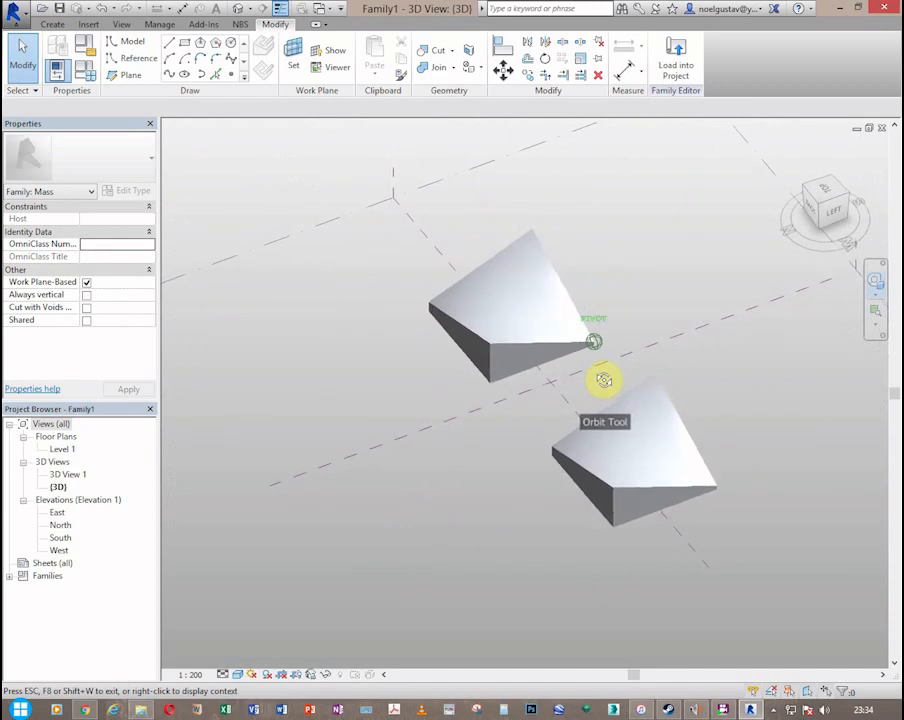
left_click_drag(604, 380, 532, 342)
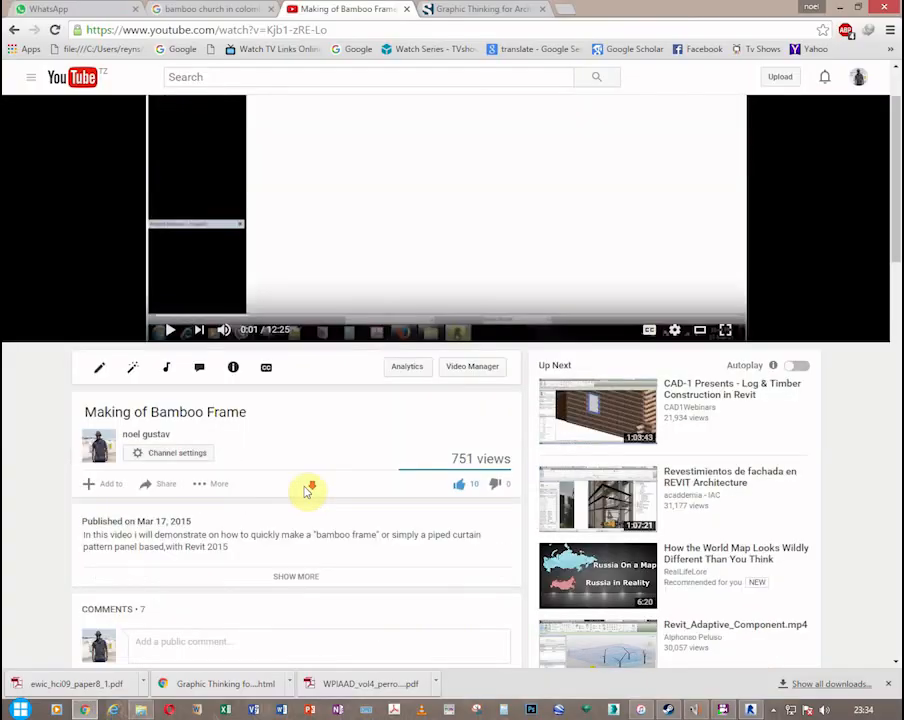
scroll("down", 3)
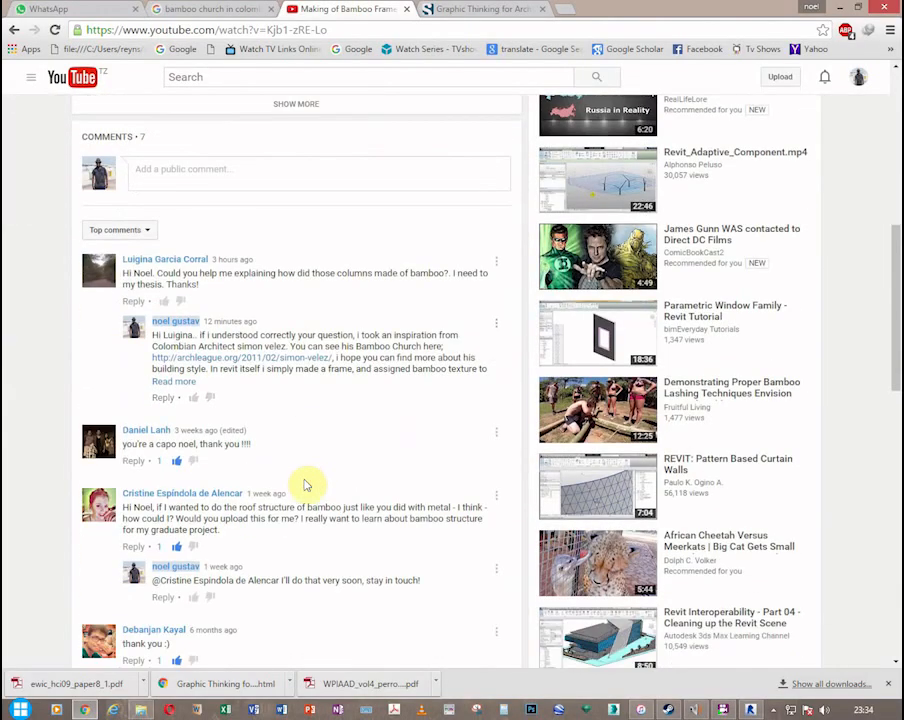
scroll("down", 3)
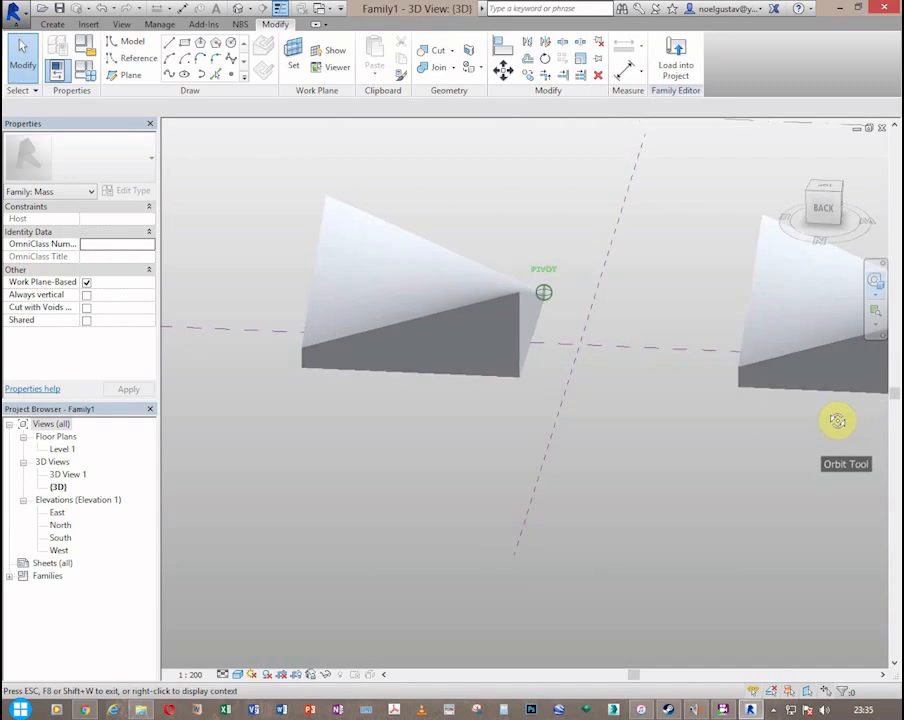
left_click_drag(836, 420, 644, 458)
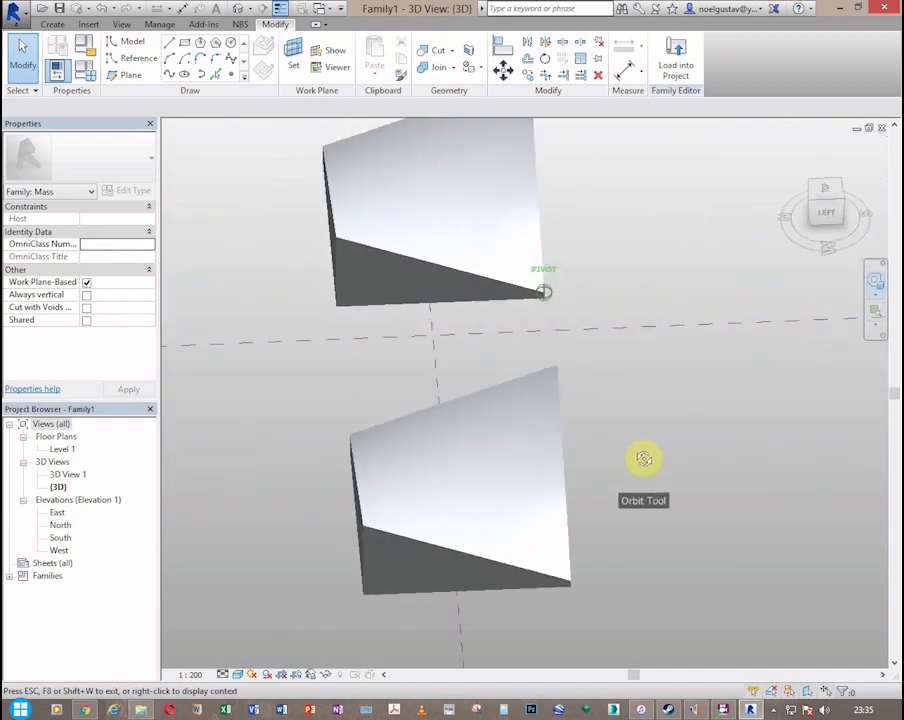
left_click_drag(644, 458, 756, 444)
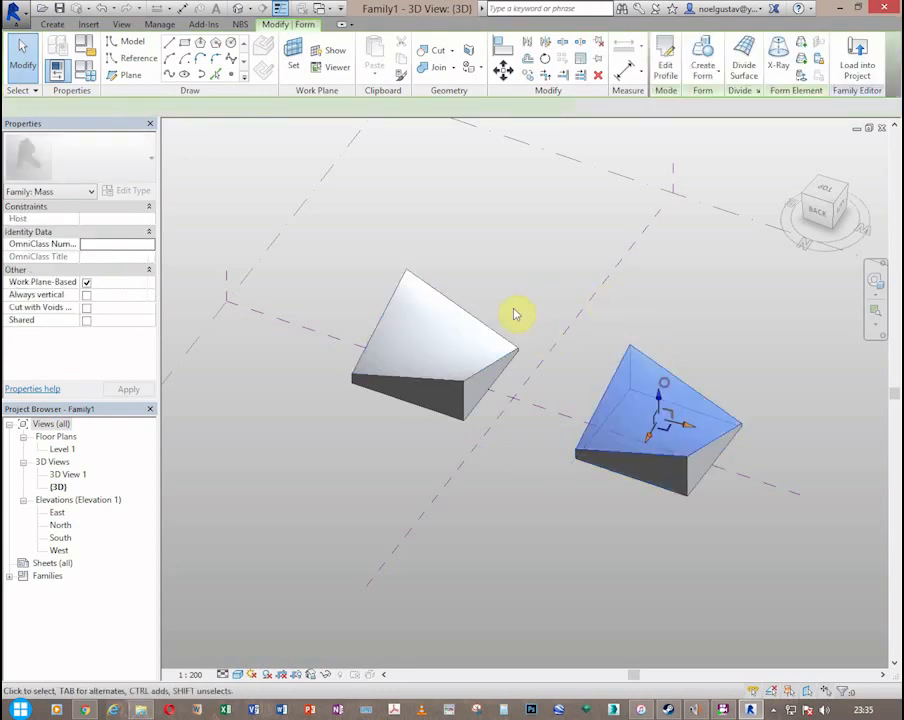
Select the sloped top surfaces of the right and left masses
left_click(462, 340)
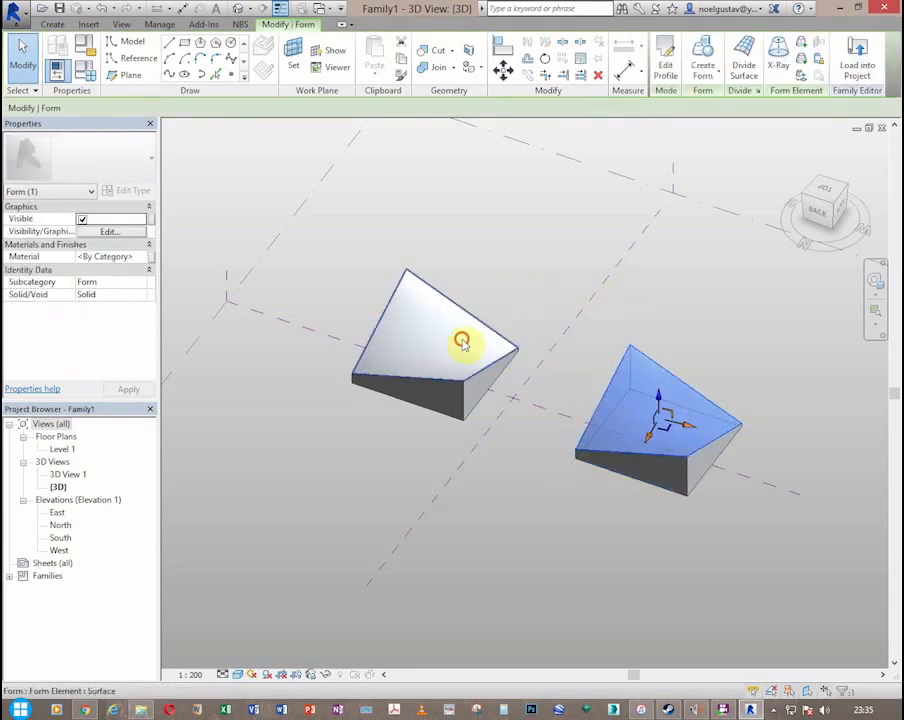
left_click(652, 418)
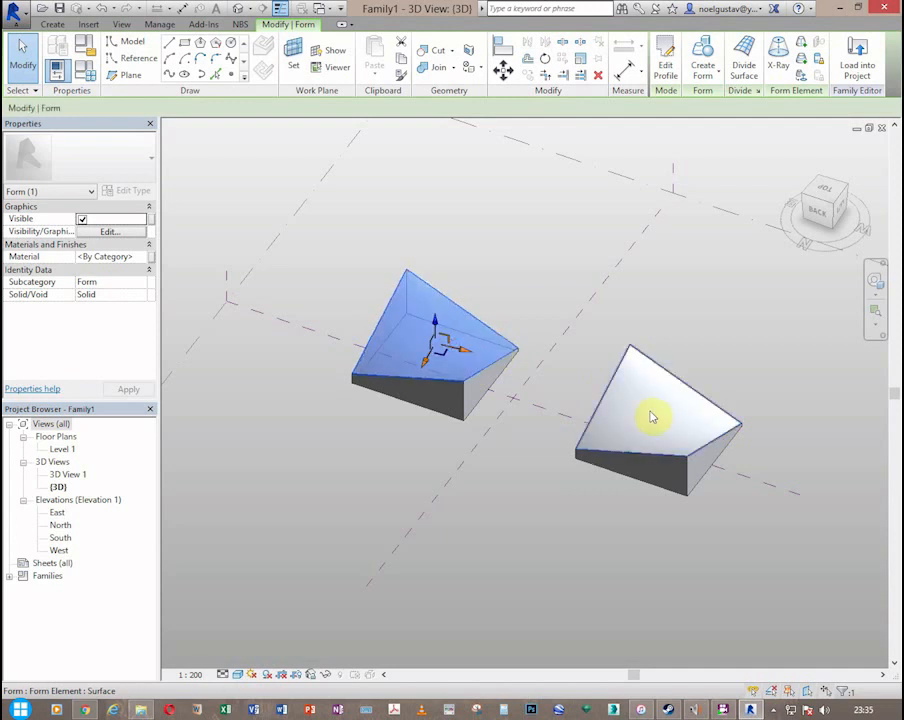
left_click(652, 418)
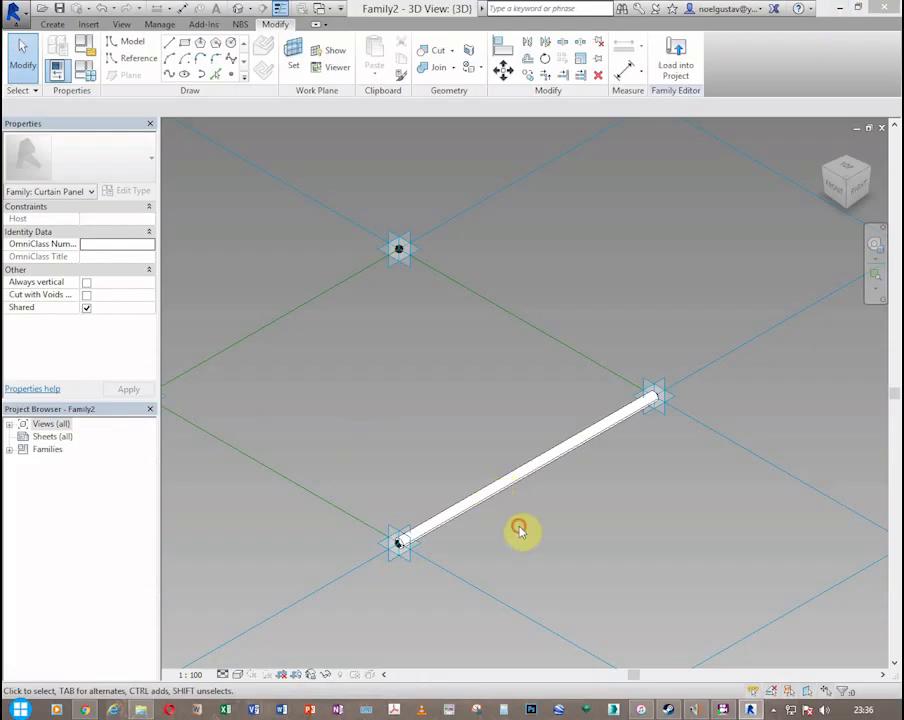
Load the round-rod panel family into the roof mass family and select its divided sloped surface
left_click(564, 450)
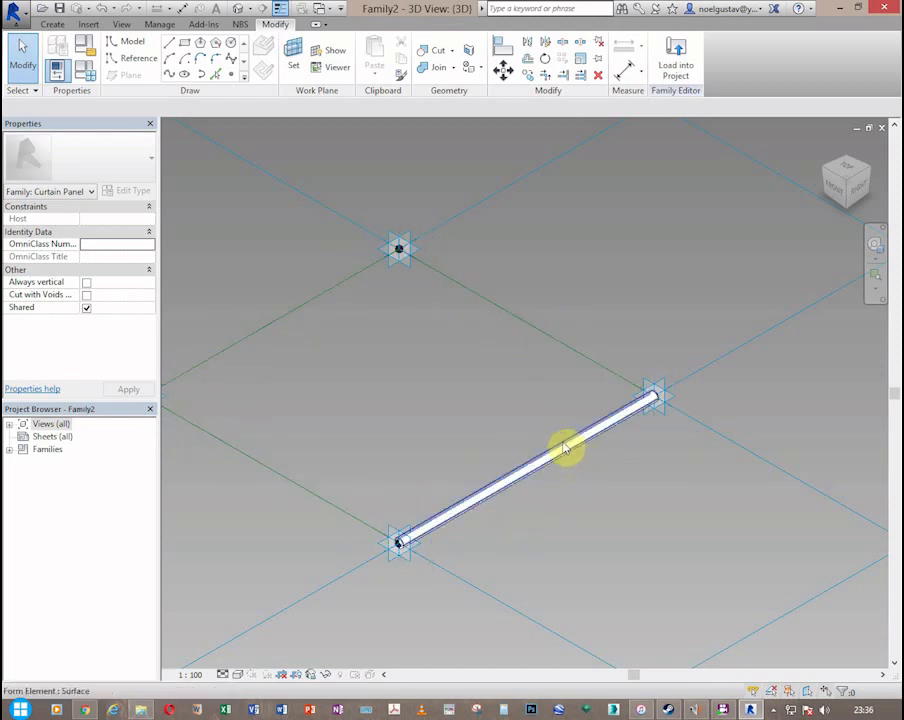
mouse_move(676, 60)
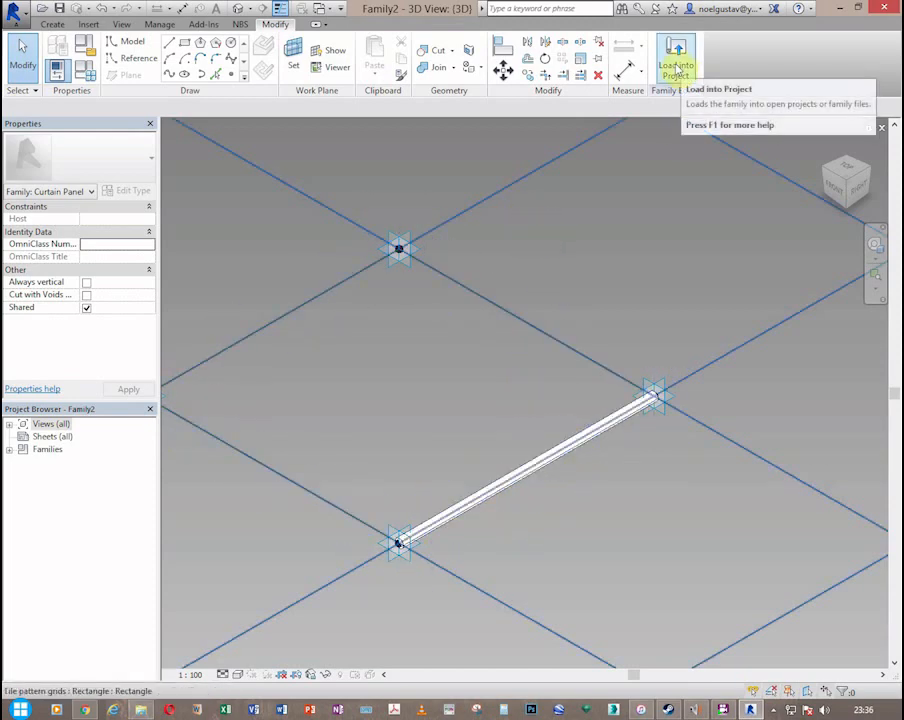
left_click(672, 56)
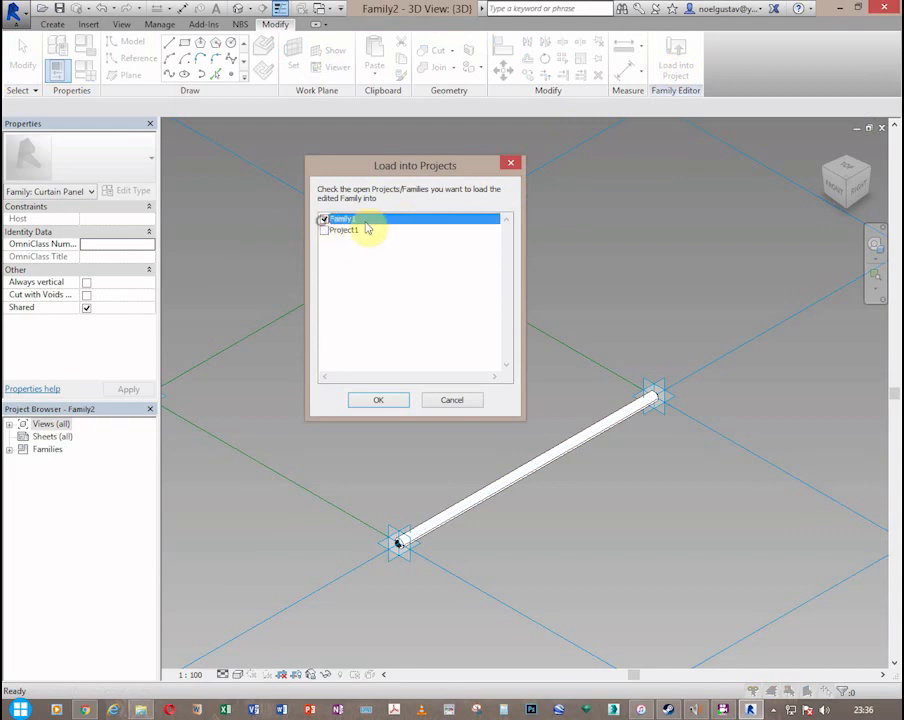
left_click(378, 400)
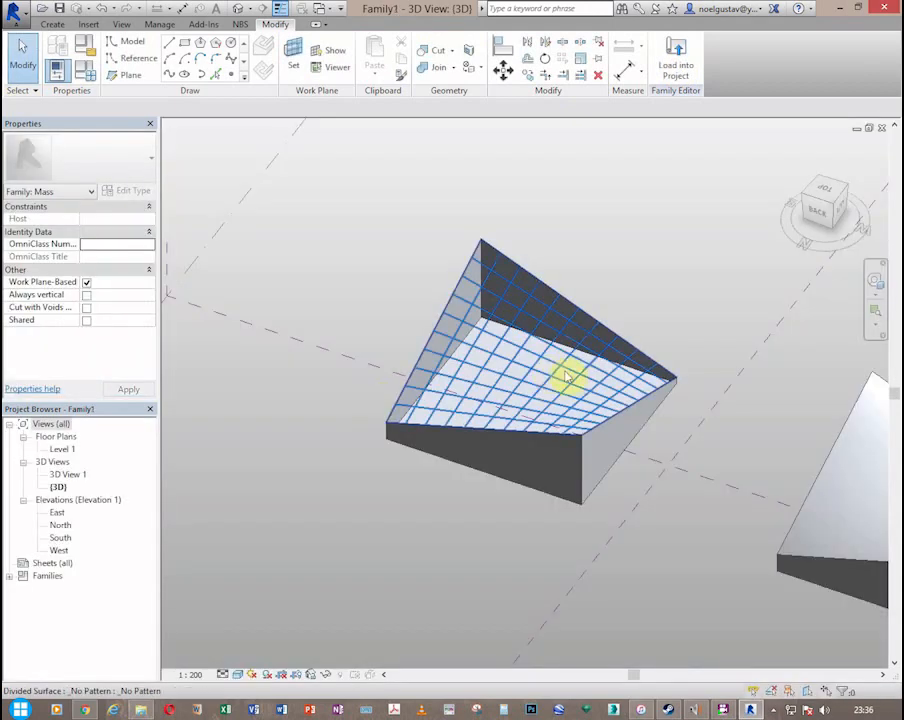
left_click(564, 378)
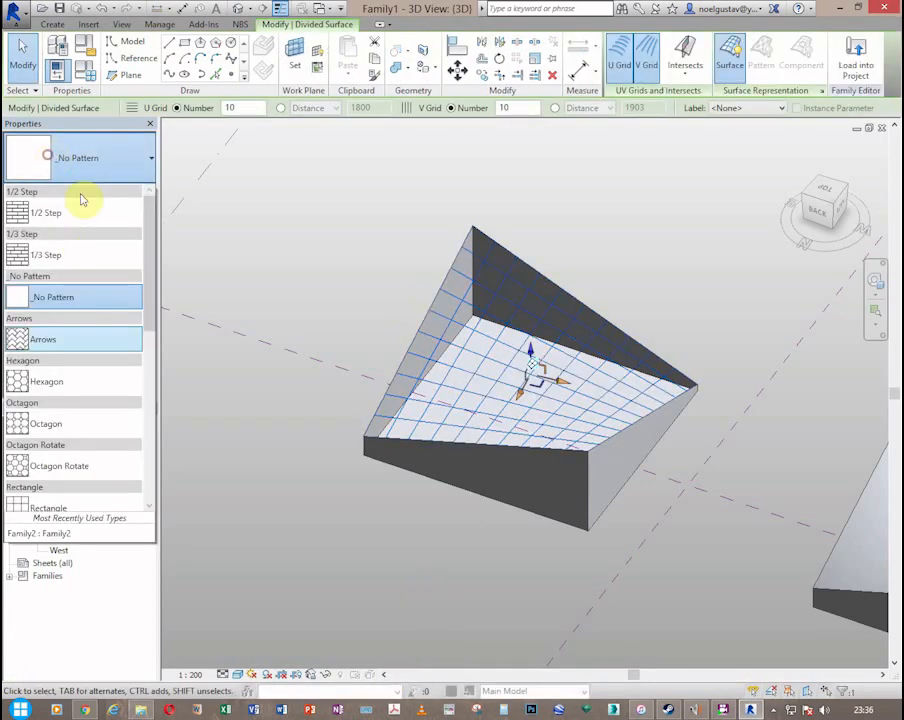
Apply the rod panel pattern to the divided roof surface and inspect the mullion rows from below
scroll("down", 3)
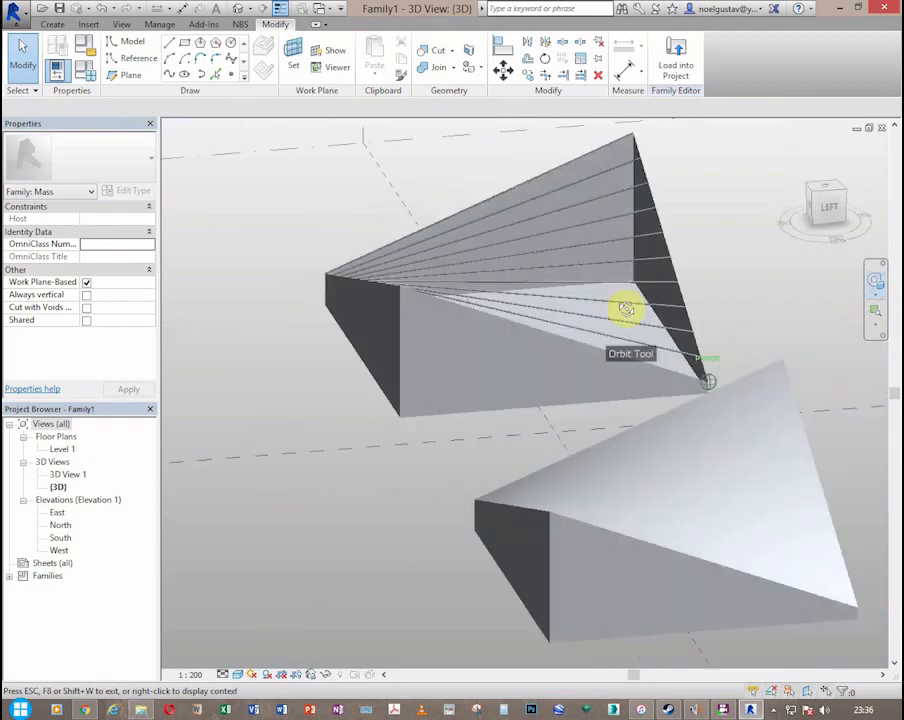
left_click_drag(628, 308, 712, 356)
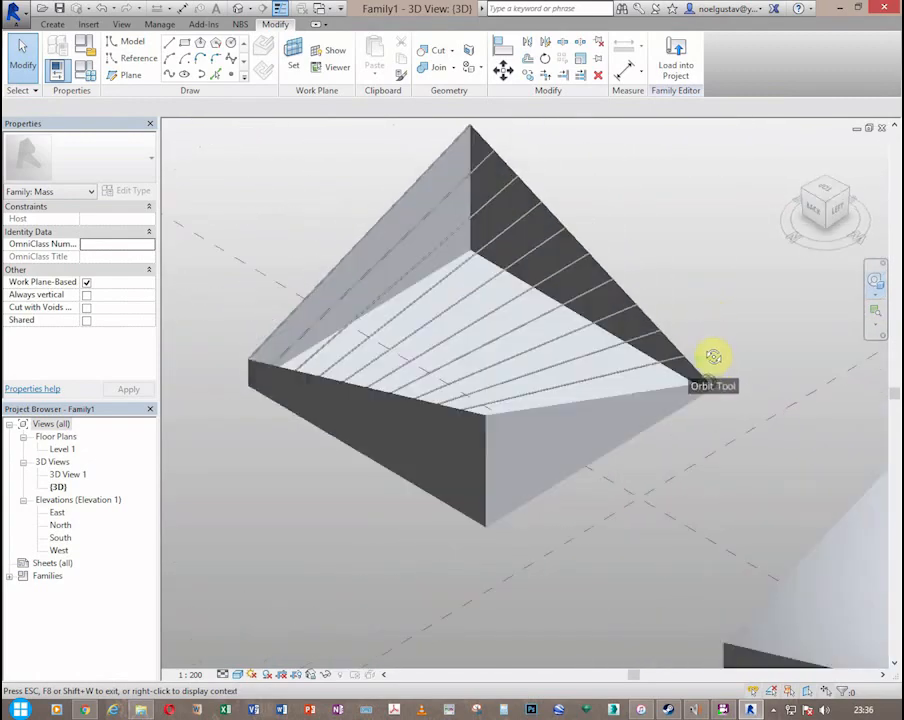
left_click_drag(712, 356, 410, 296)
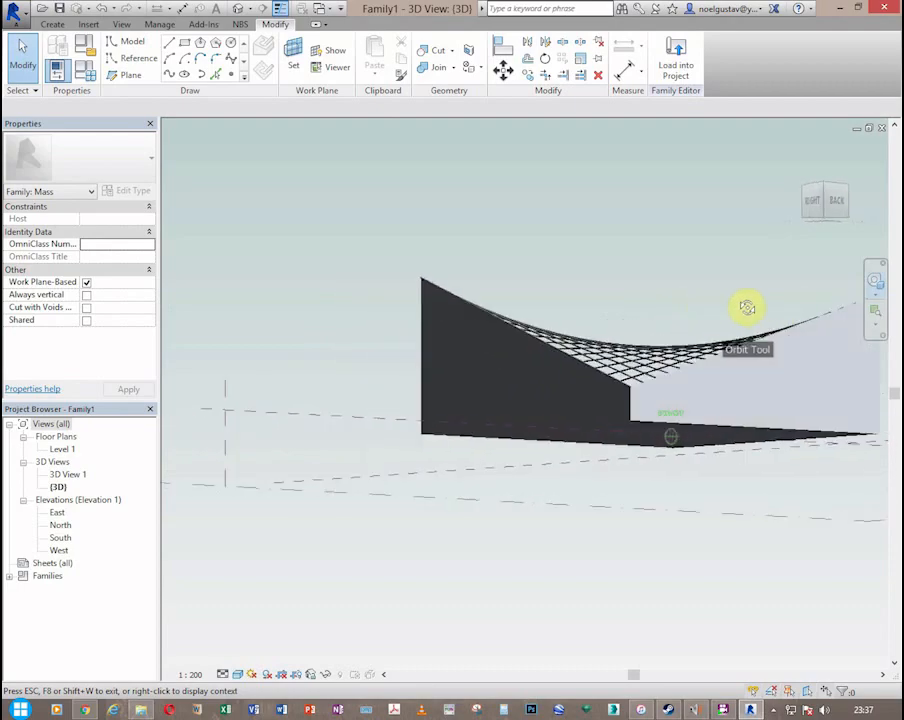
left_click_drag(748, 308, 736, 334)
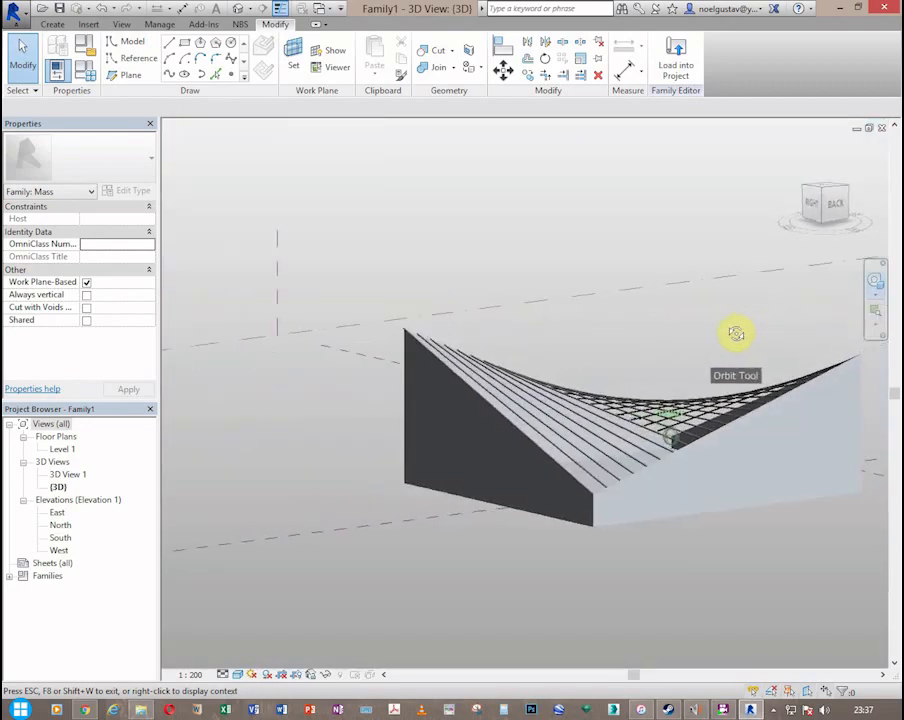
left_click_drag(736, 334, 512, 378)
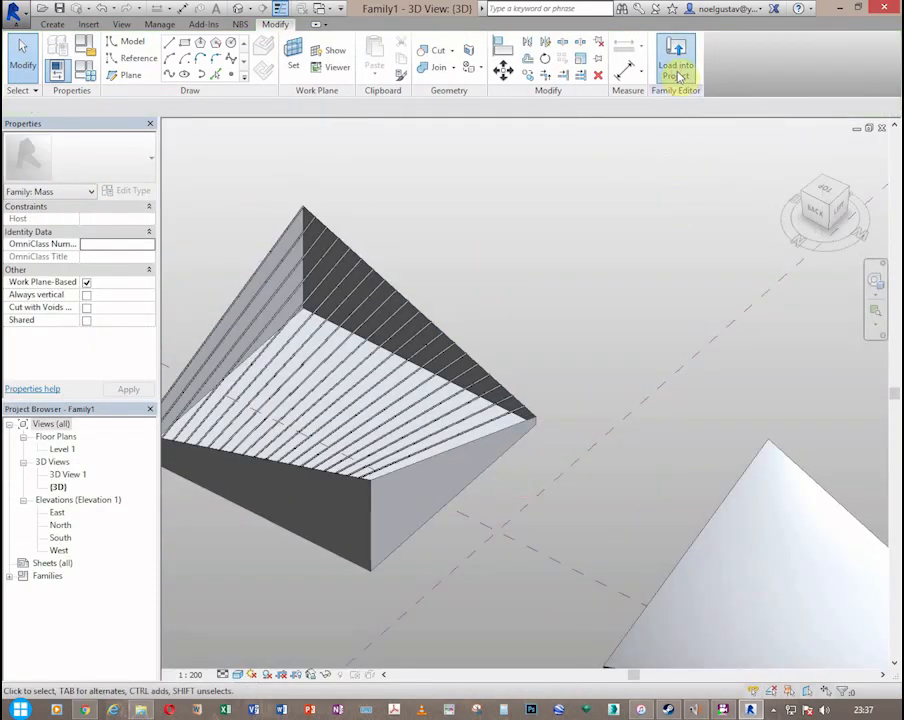
Load the roof mass family into the open project and orbit to see both masses from a new angle
left_click(684, 56)
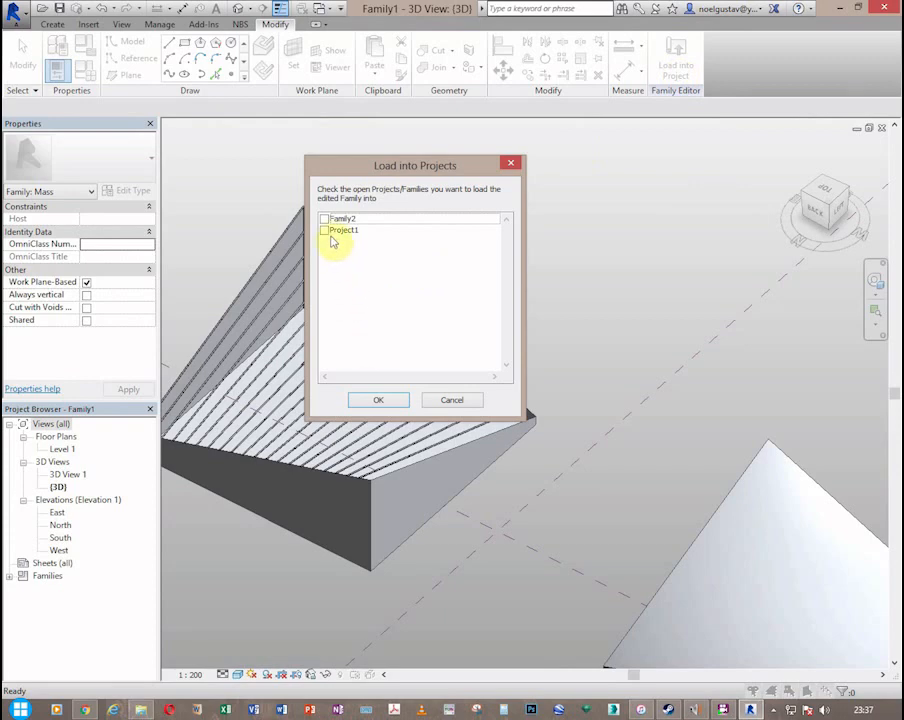
left_click(378, 400)
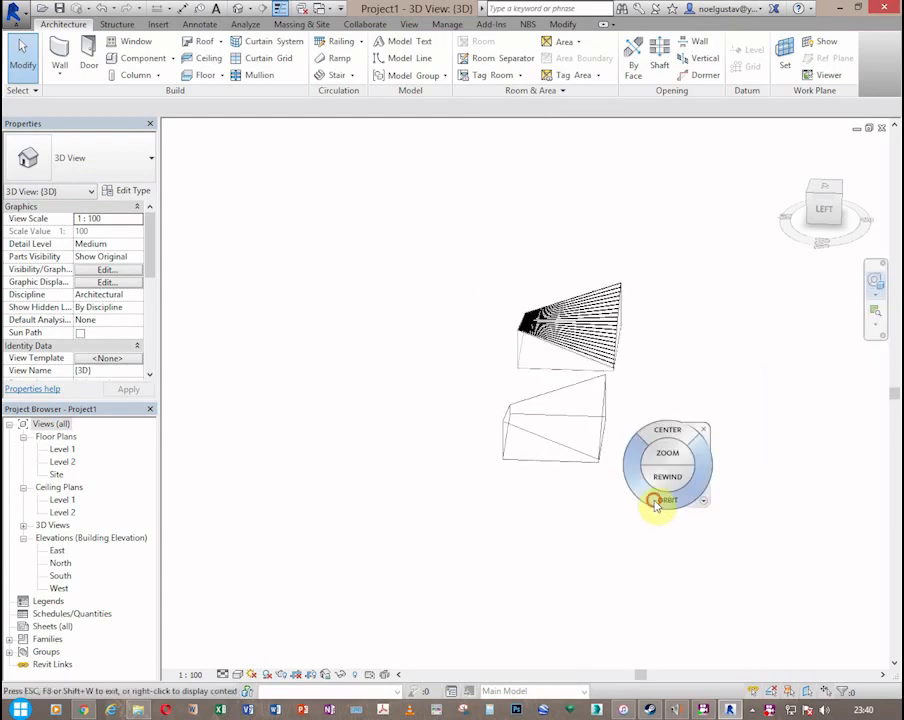
left_click_drag(656, 500, 784, 340)
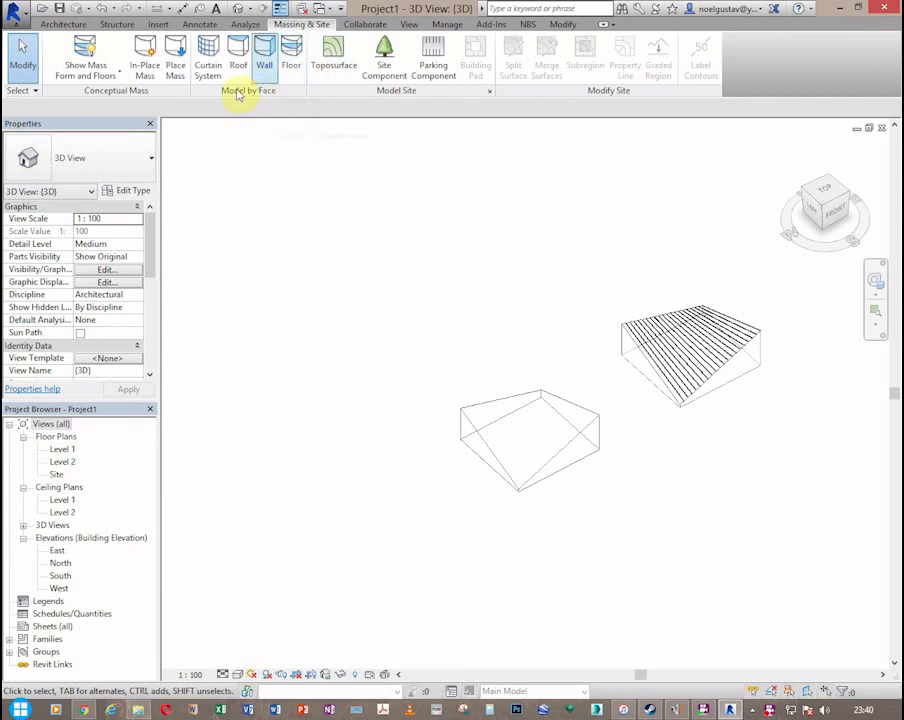
mouse_move(212, 56)
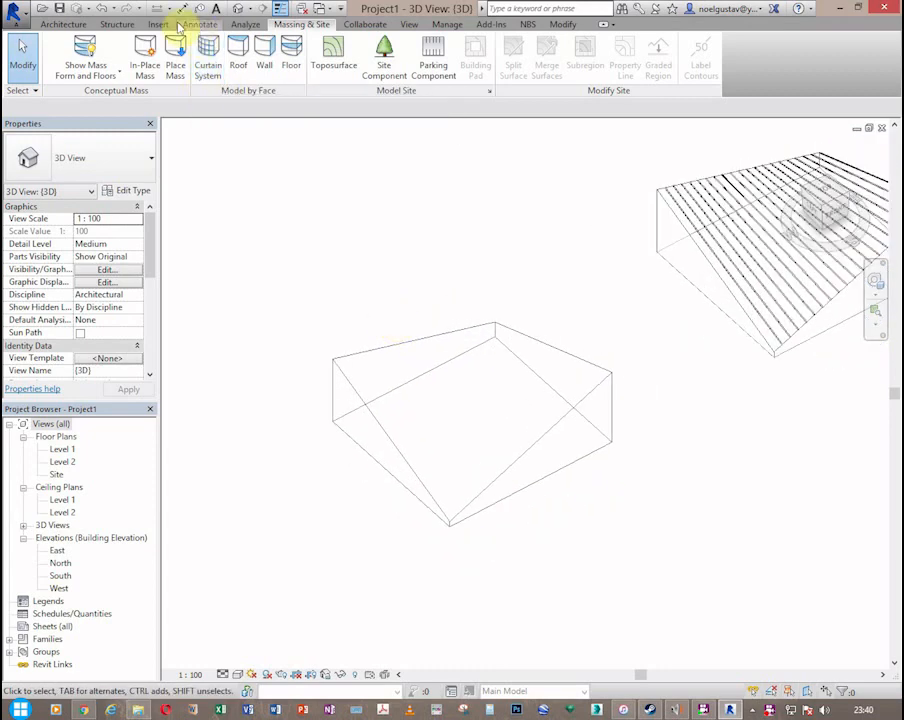
Switch back to the Architecture ribbon while looking over the lower, roofless mass
left_click(62, 24)
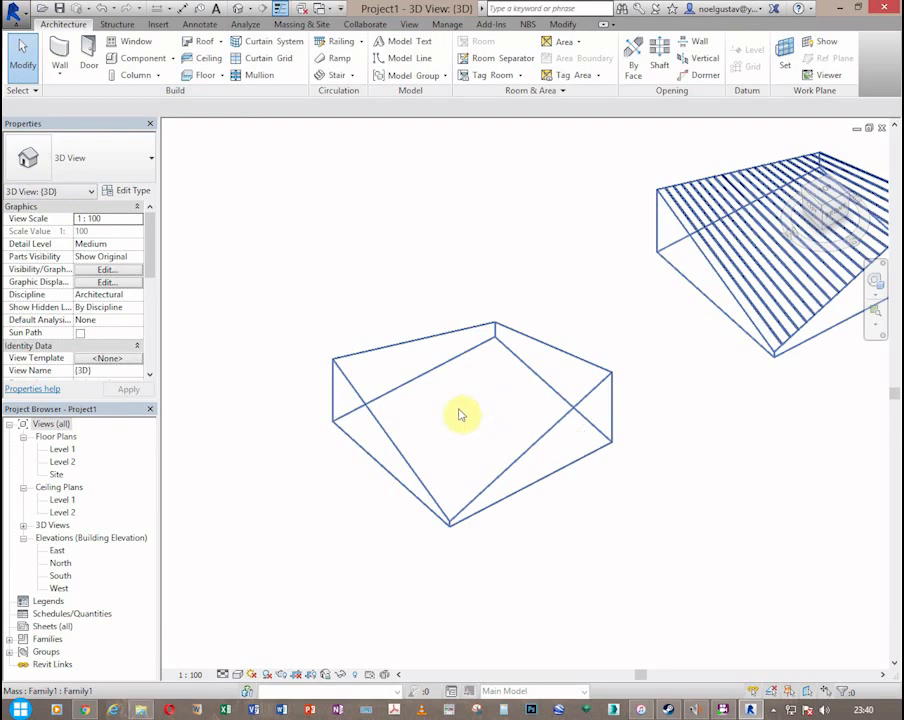
mouse_move(400, 404)
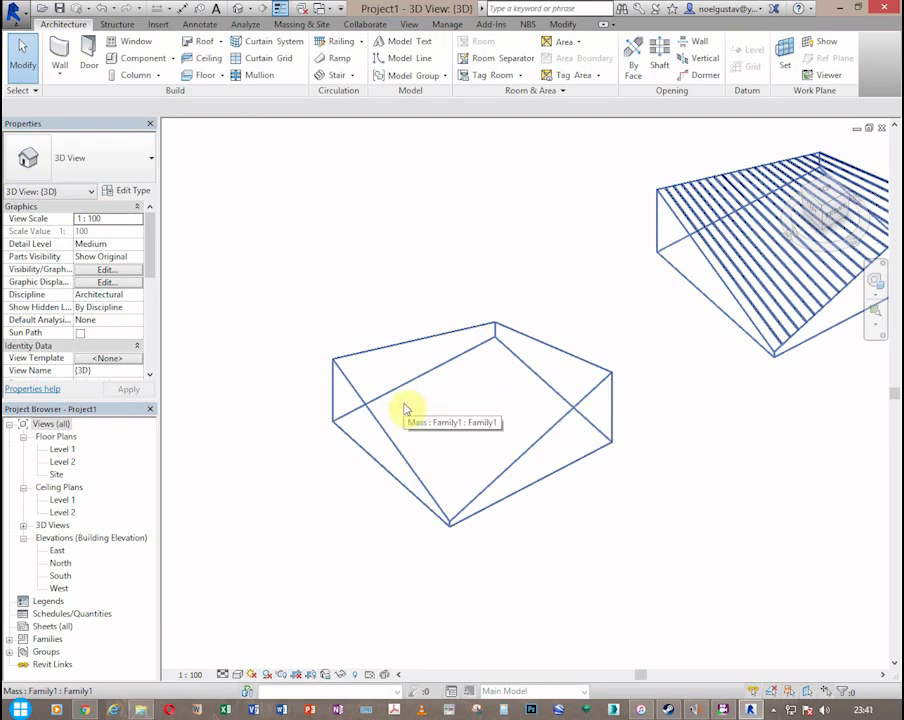
mouse_move(422, 378)
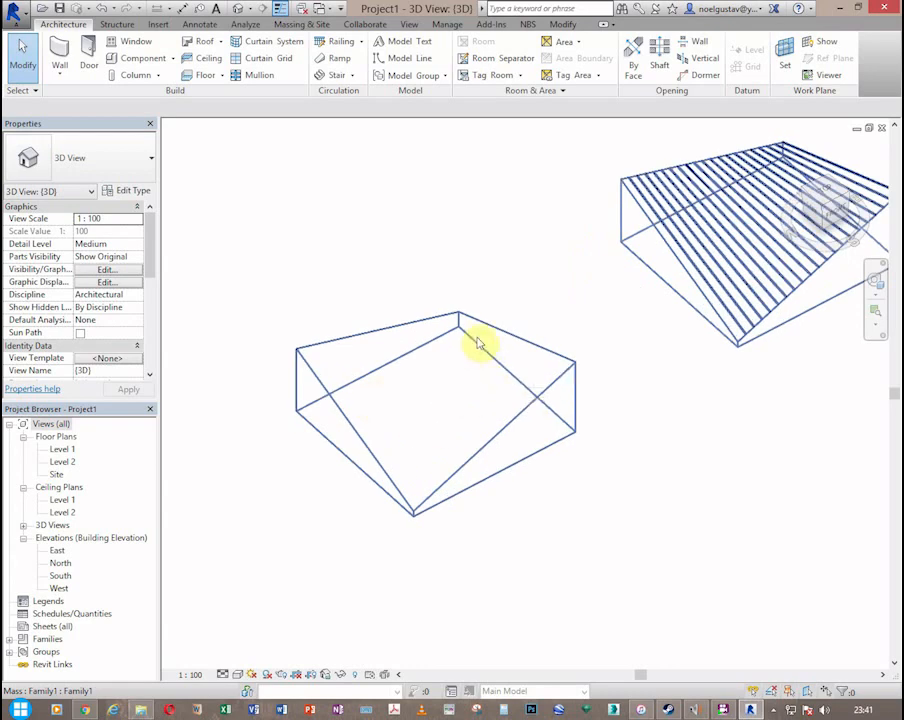
mouse_move(418, 424)
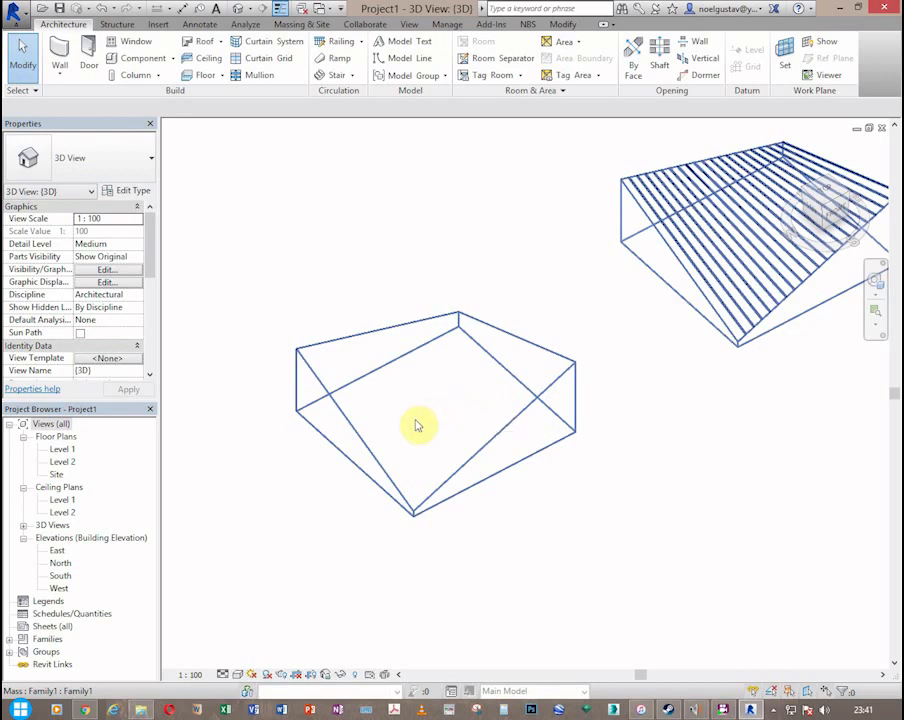
mouse_move(418, 424)
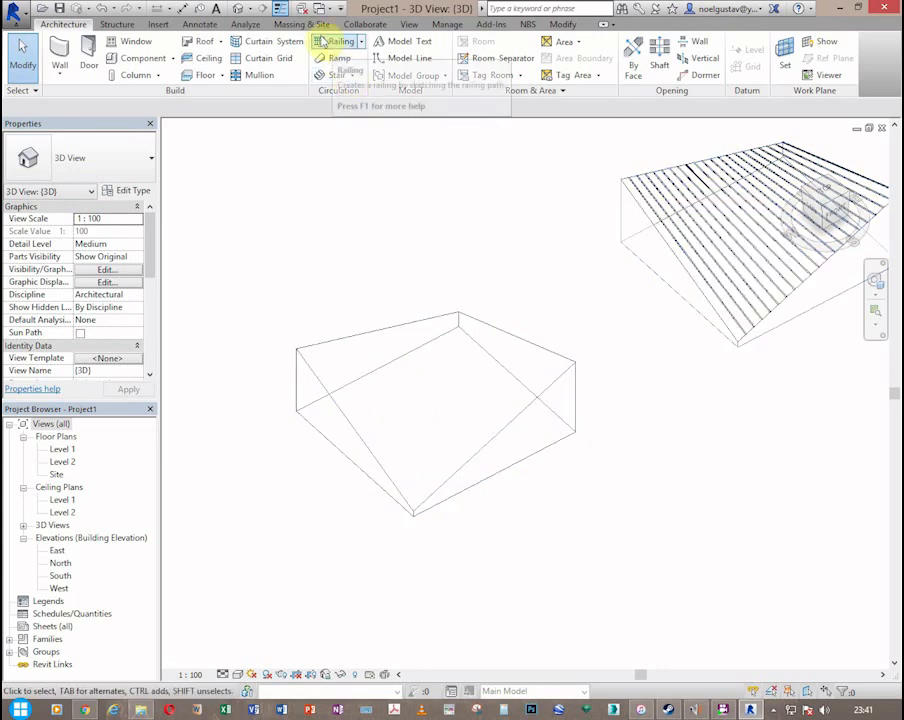
Place a curtain system by face on the lower mass's sloped top faces from Massing & Site
left_click(308, 24)
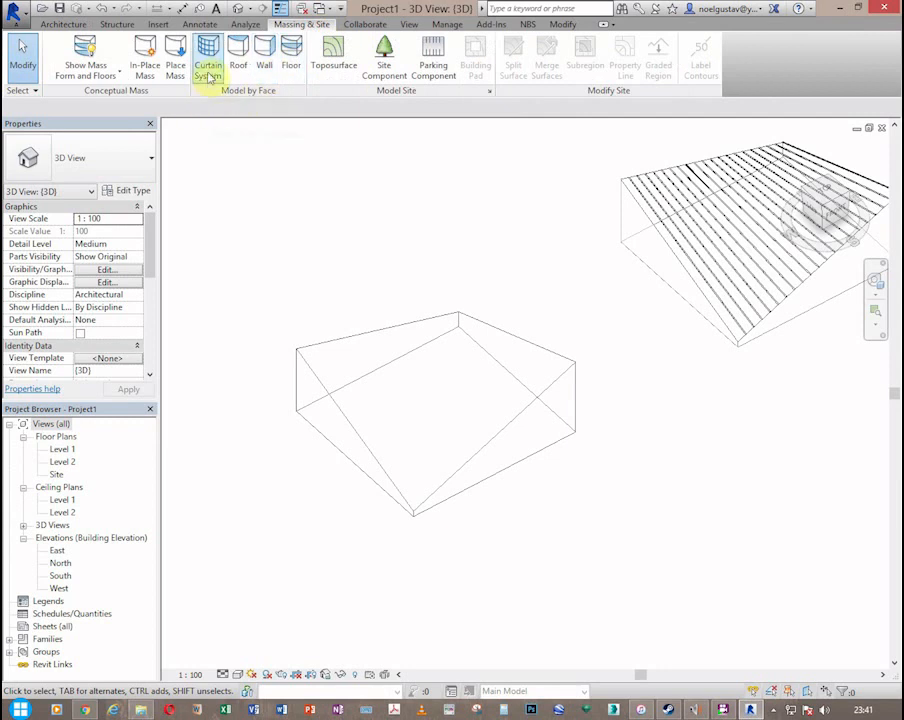
left_click(208, 56)
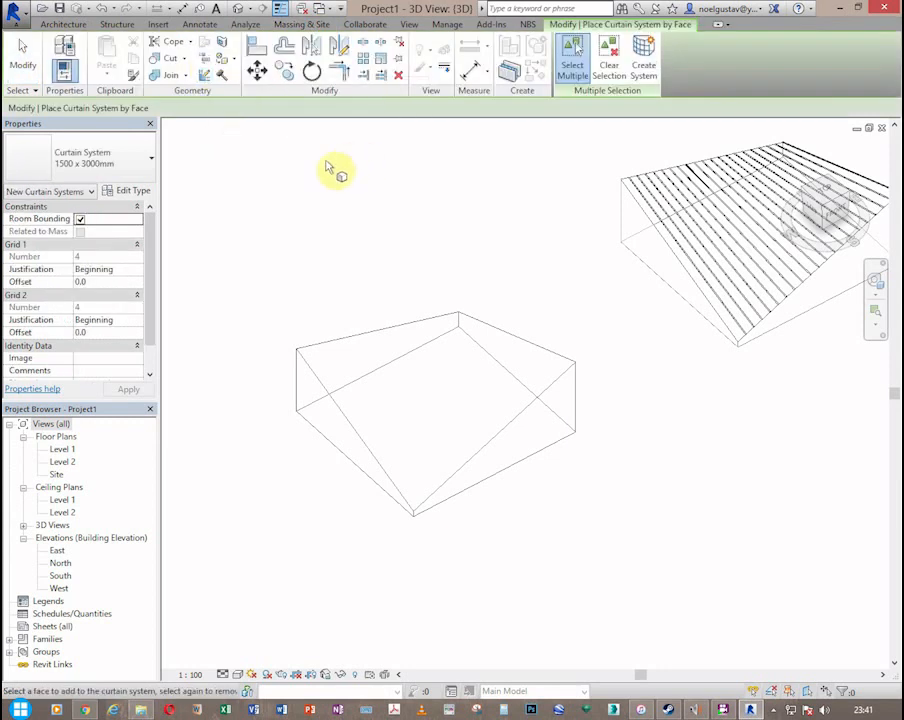
mouse_move(356, 356)
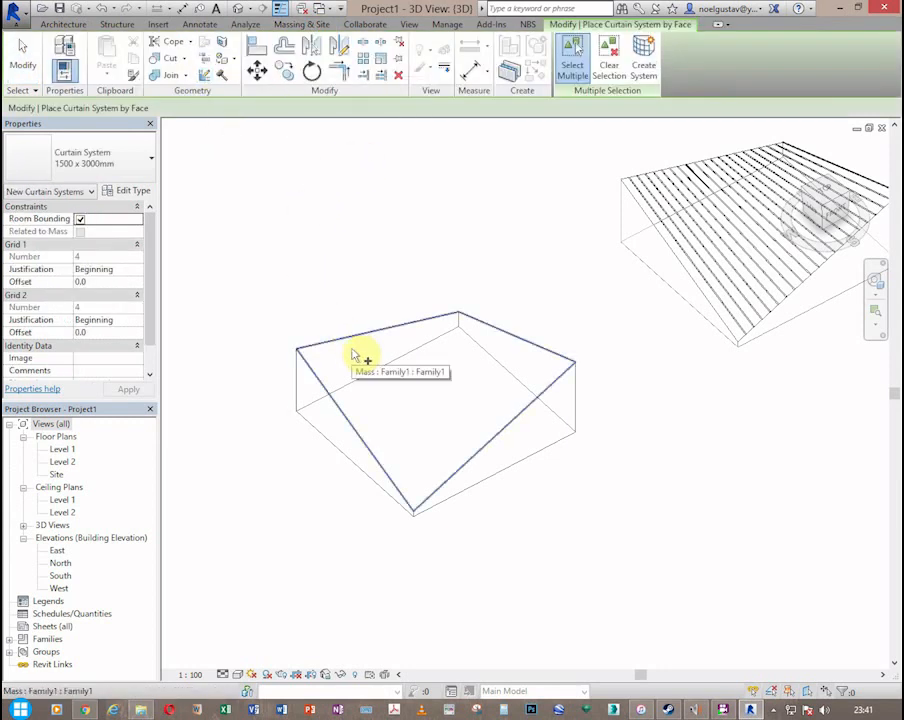
mouse_move(408, 378)
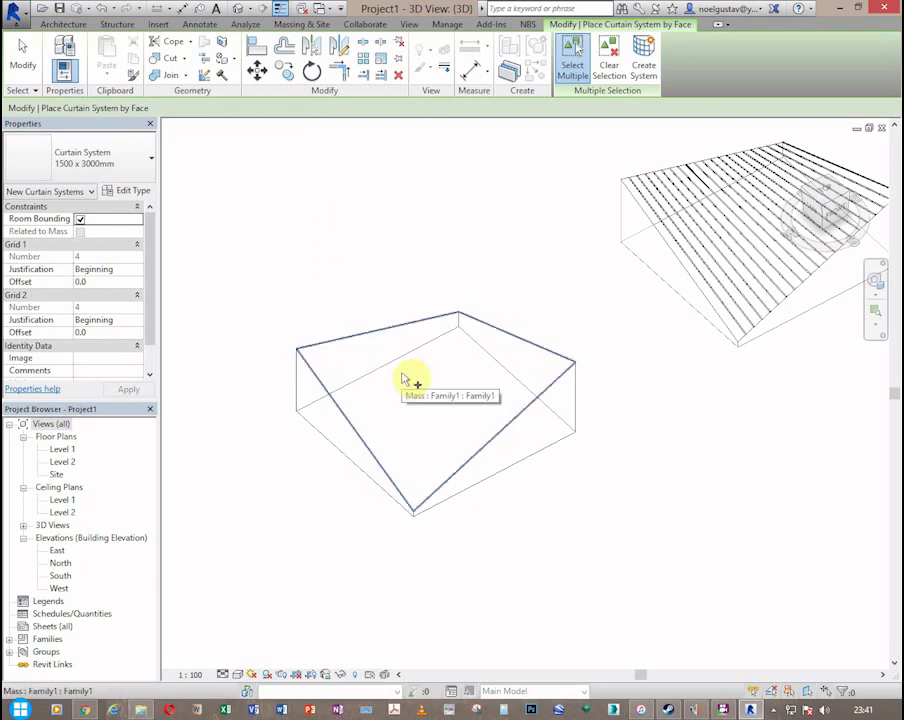
left_click(410, 384)
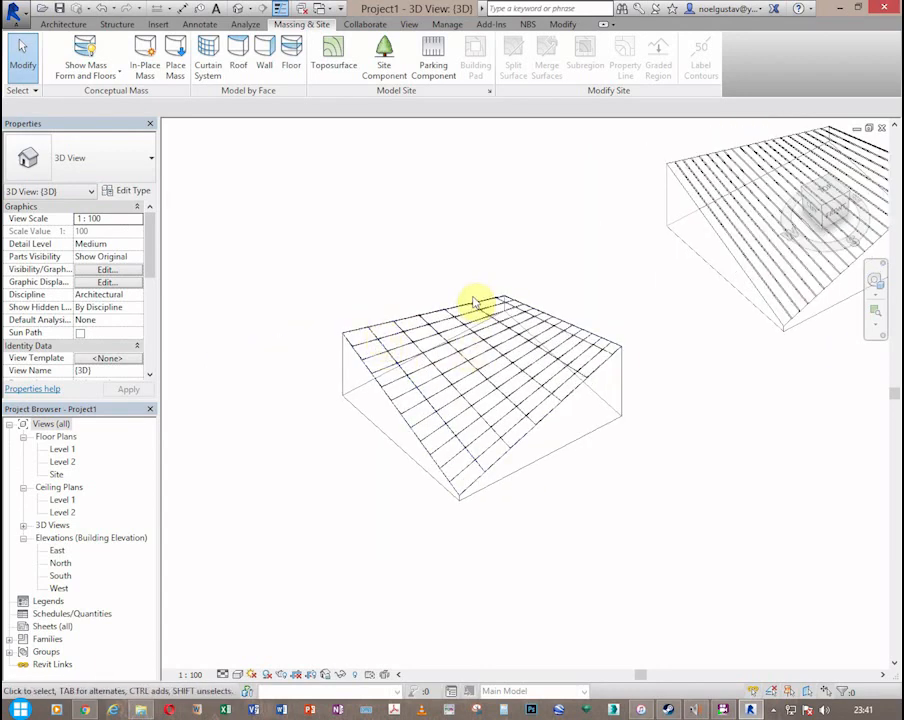
mouse_move(608, 364)
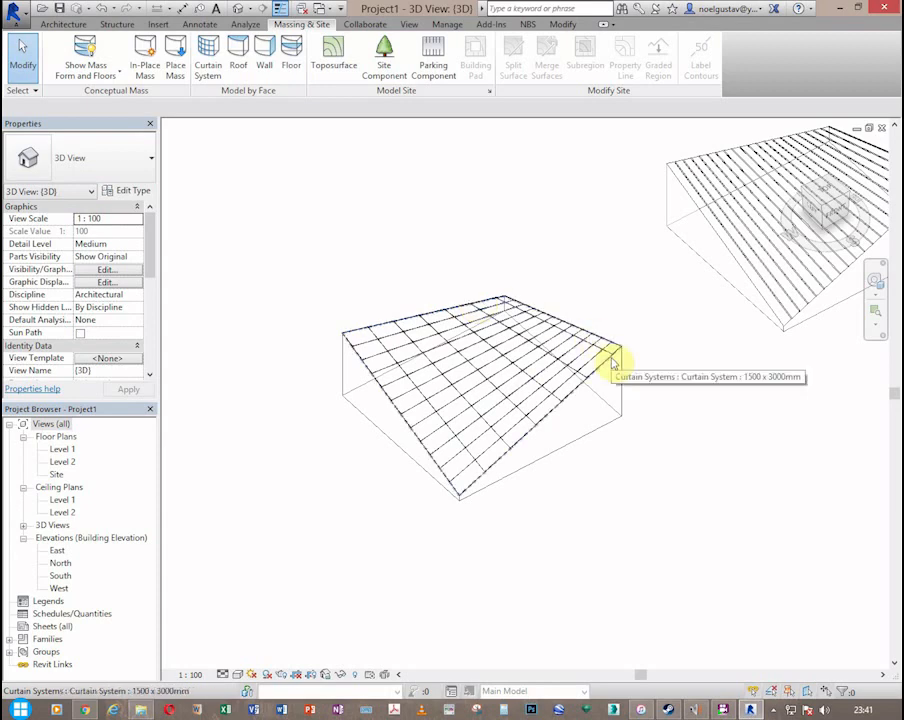
Select the new curtain system and bring up its type properties
left_click(612, 362)
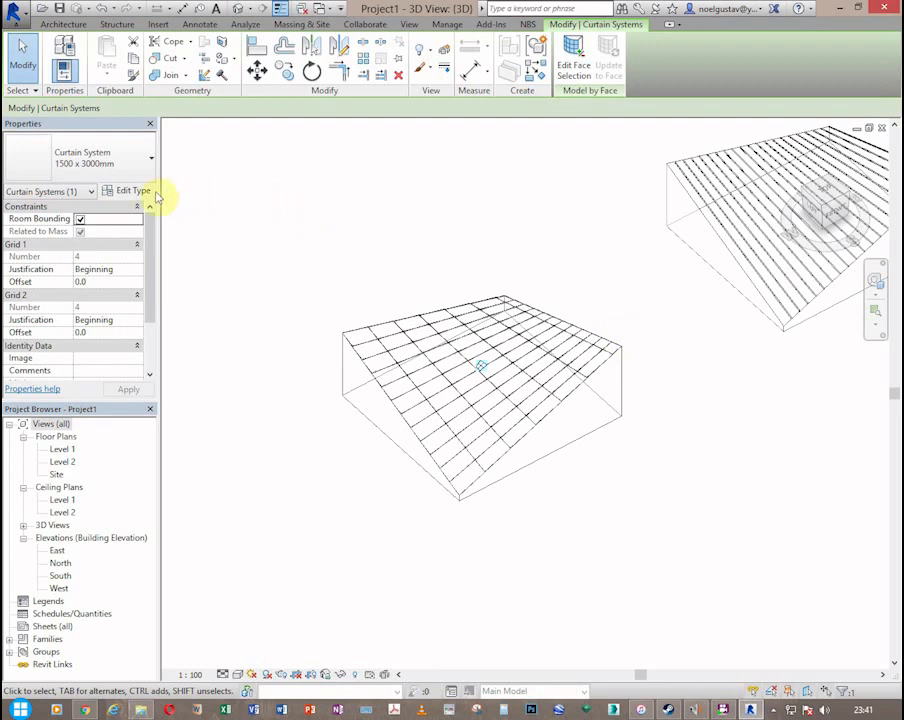
mouse_move(344, 276)
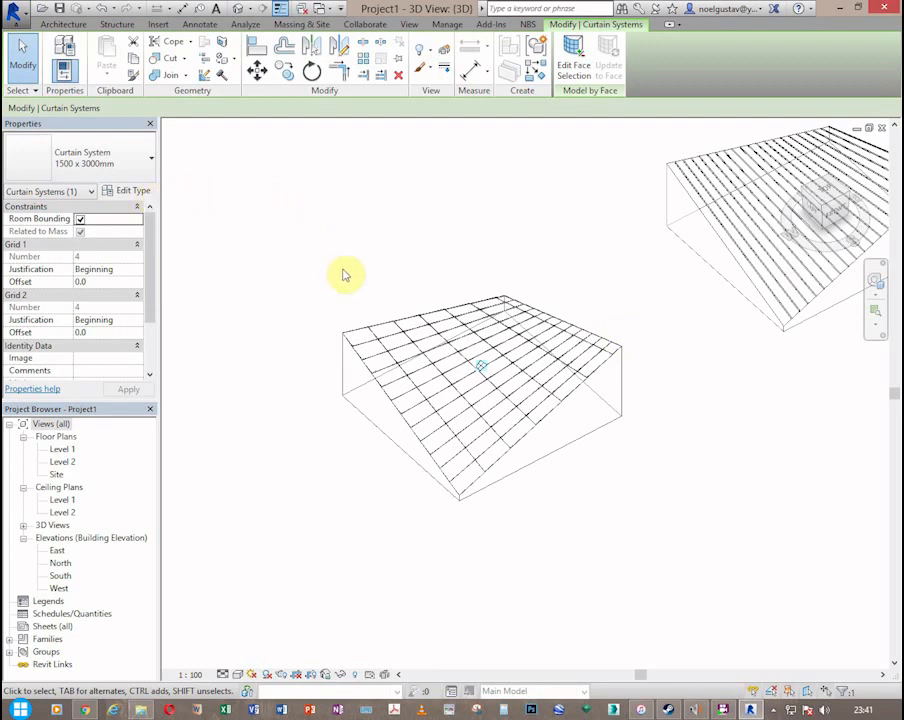
mouse_move(240, 240)
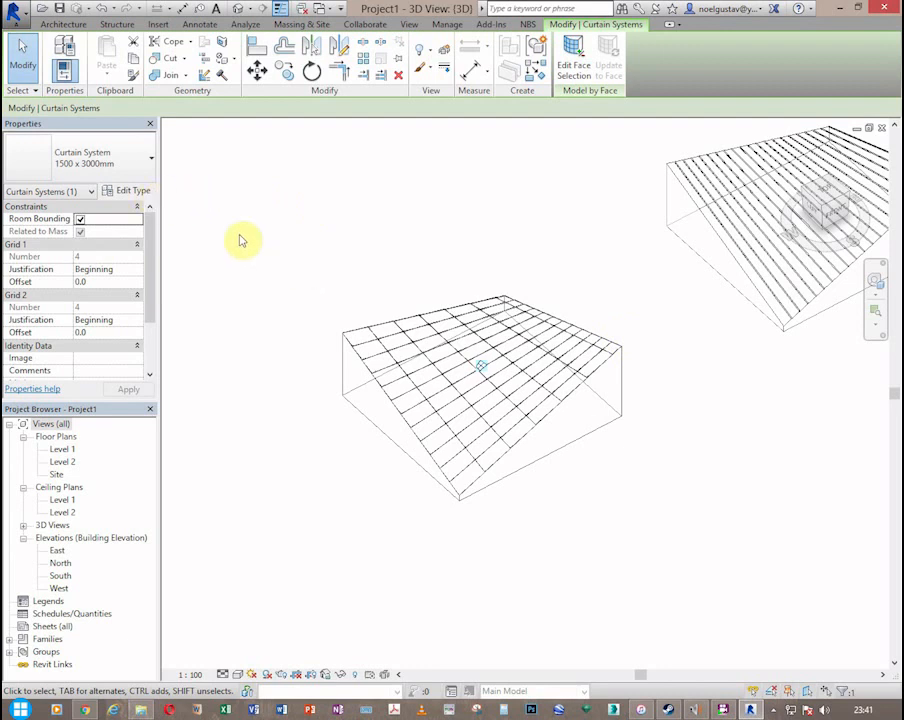
left_click(128, 190)
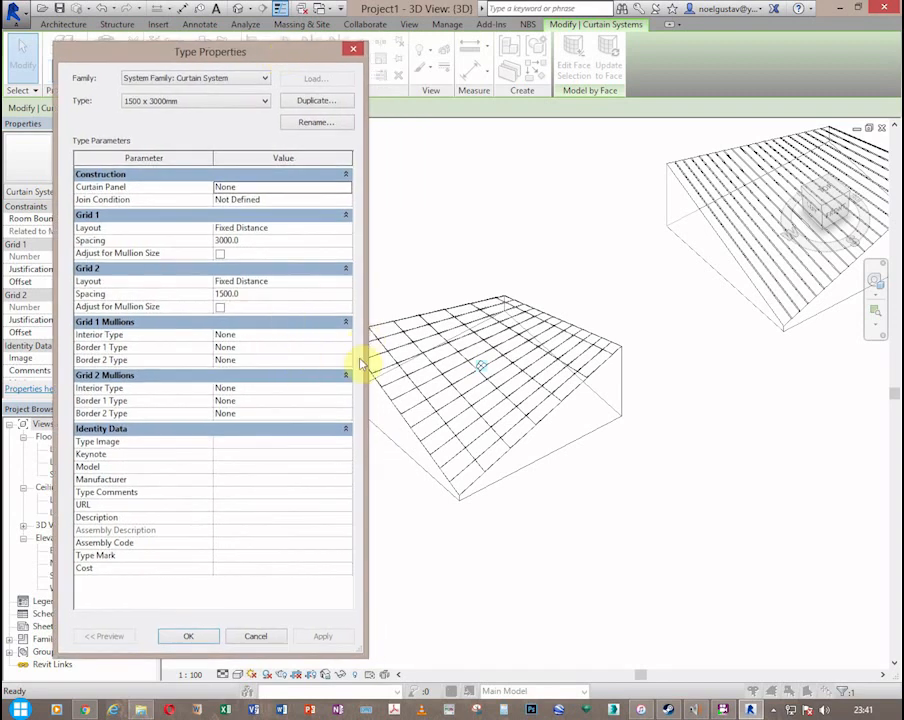
mouse_move(340, 394)
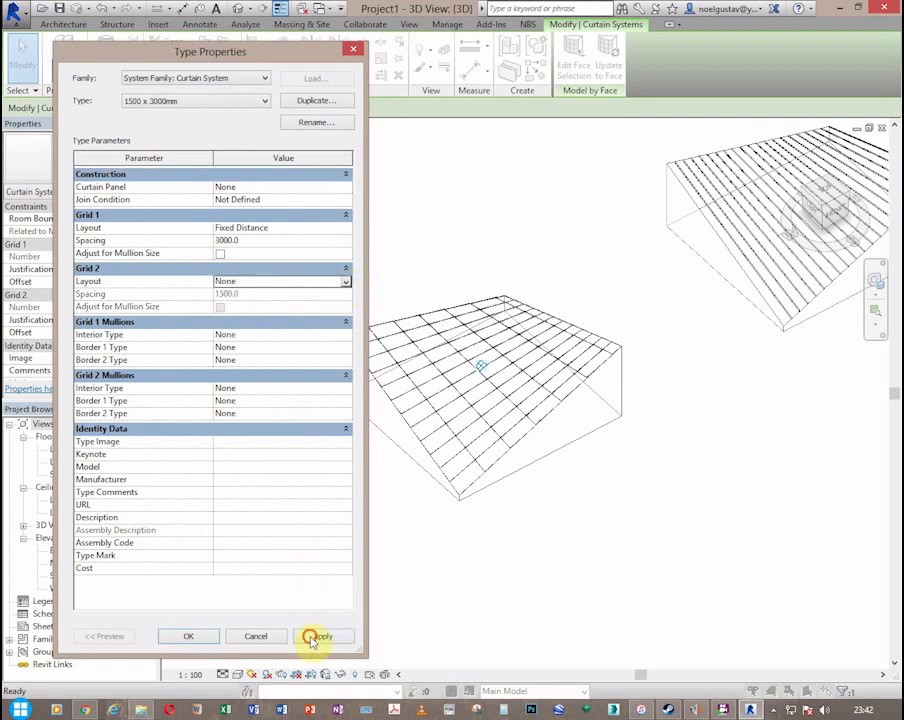
Set Grid 2 Layout to None, Curtain Panel to Empty System Panel and Grid 1 interior mullion to Circular Mullion 50mm
left_click(322, 636)
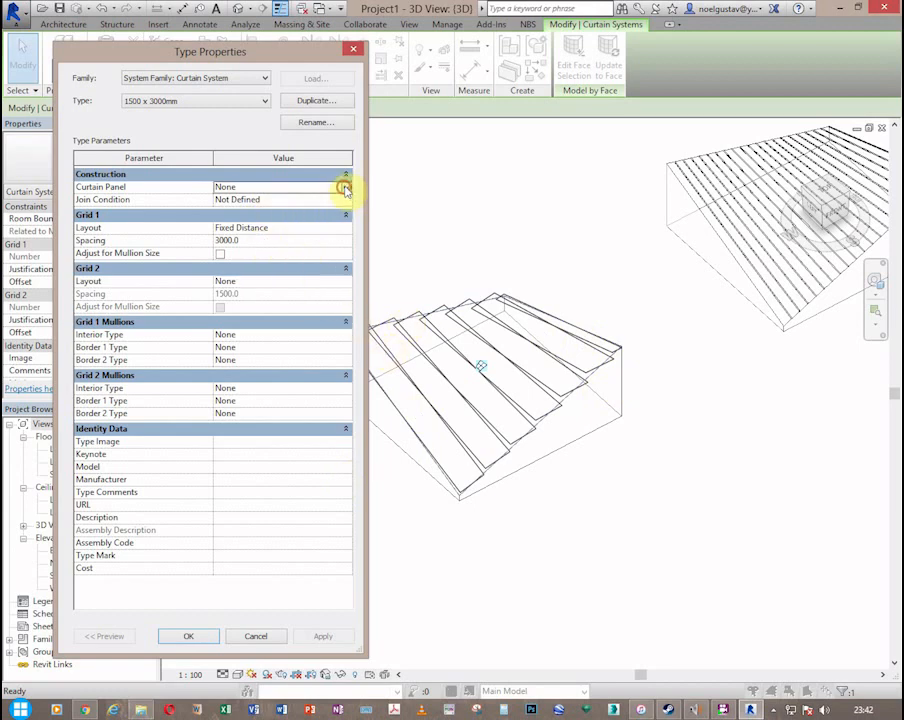
left_click(344, 188)
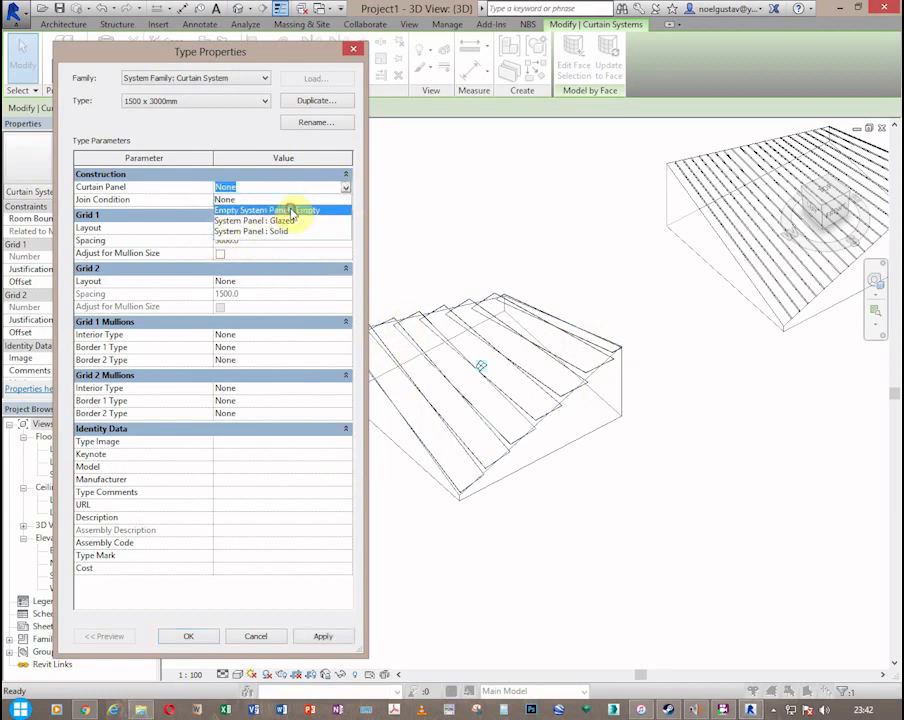
left_click(280, 210)
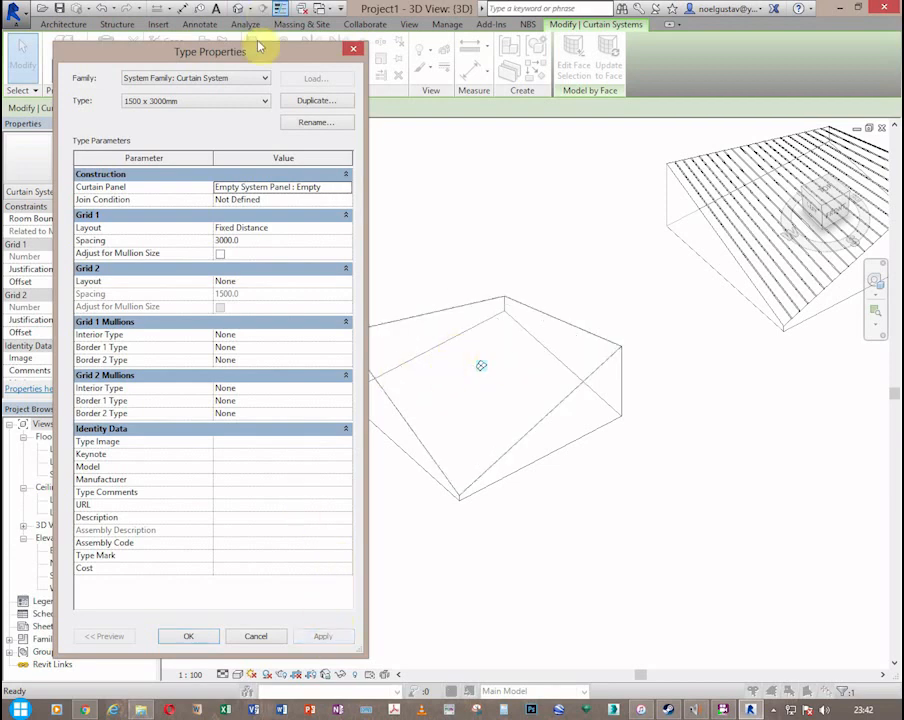
mouse_move(324, 240)
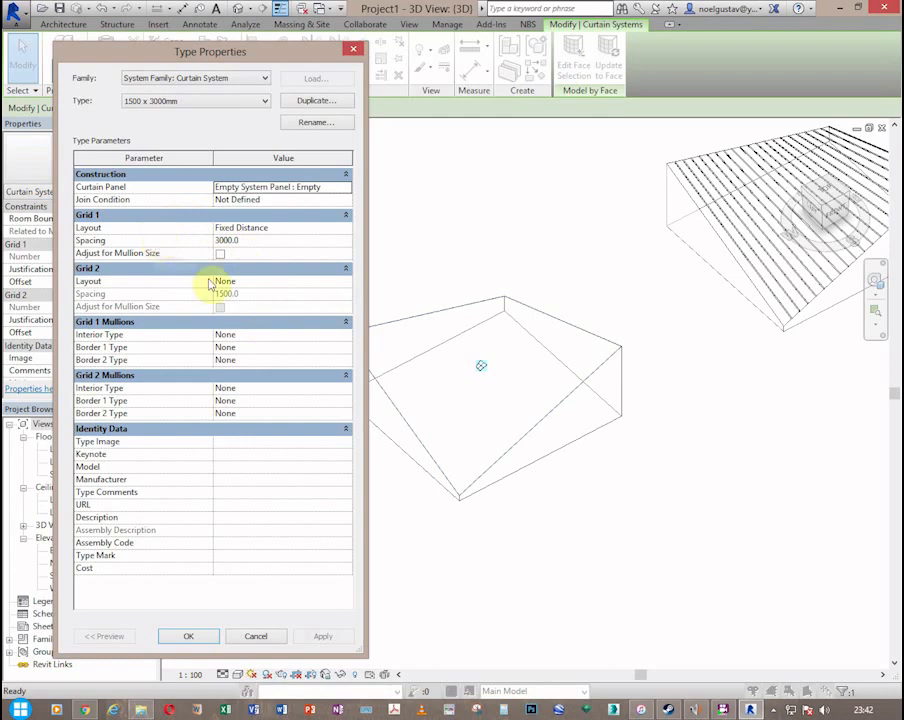
mouse_move(344, 340)
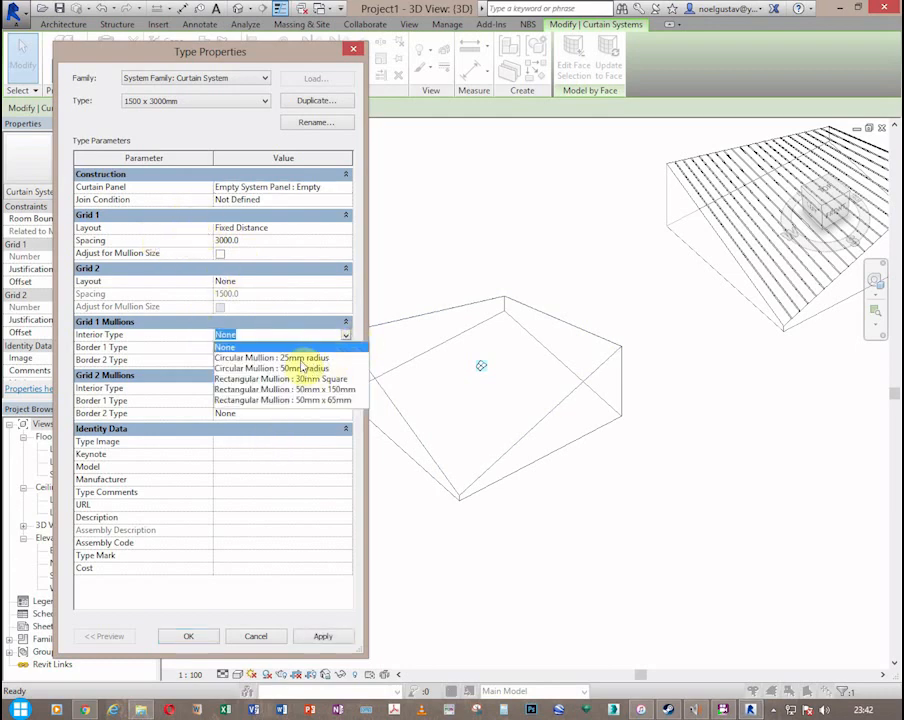
left_click(270, 356)
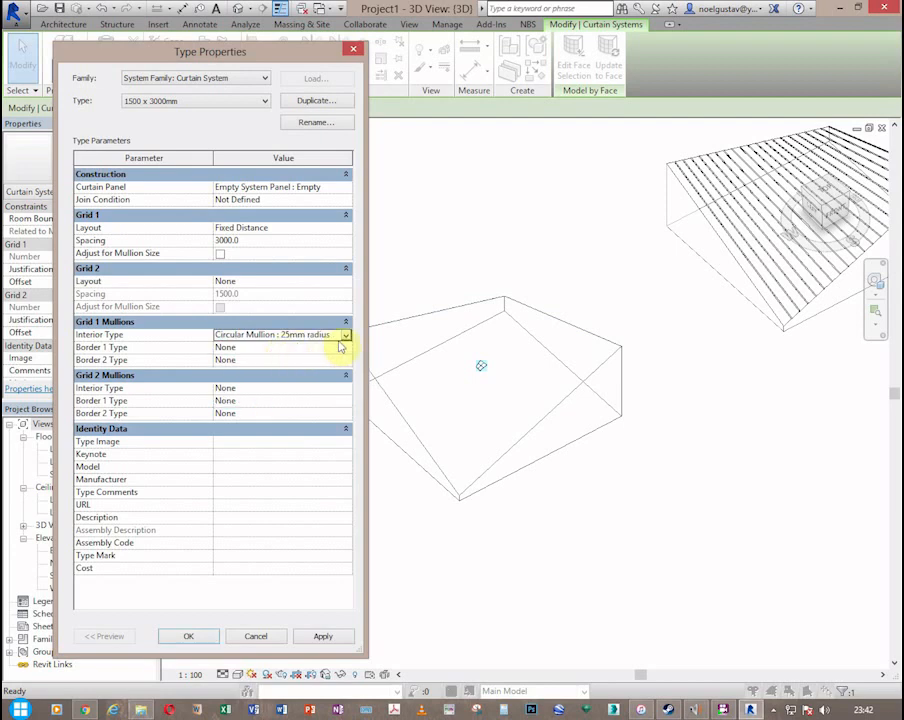
left_click(344, 334)
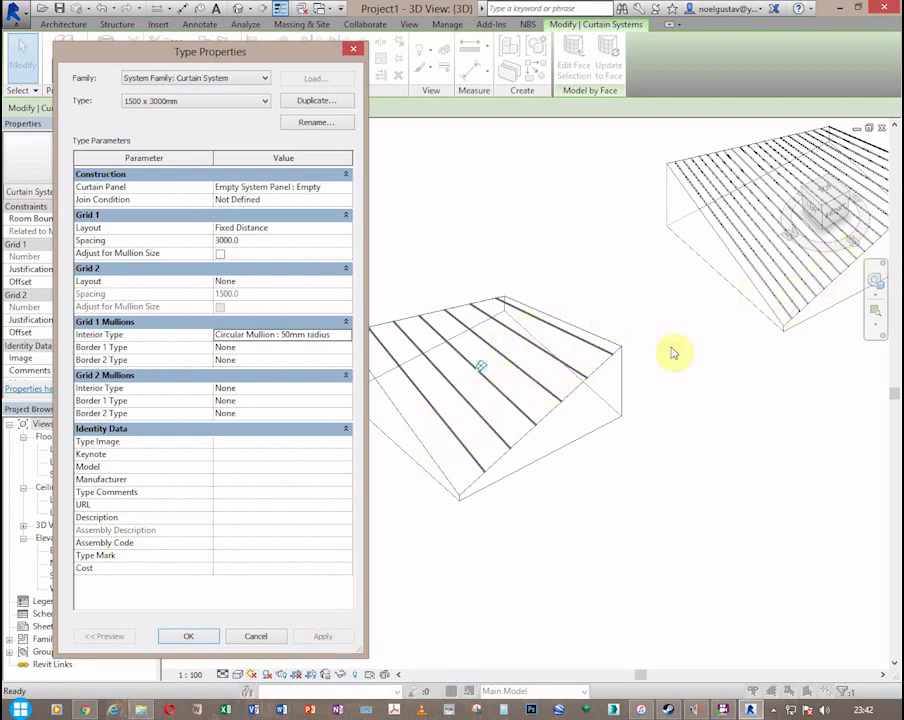
mouse_move(706, 364)
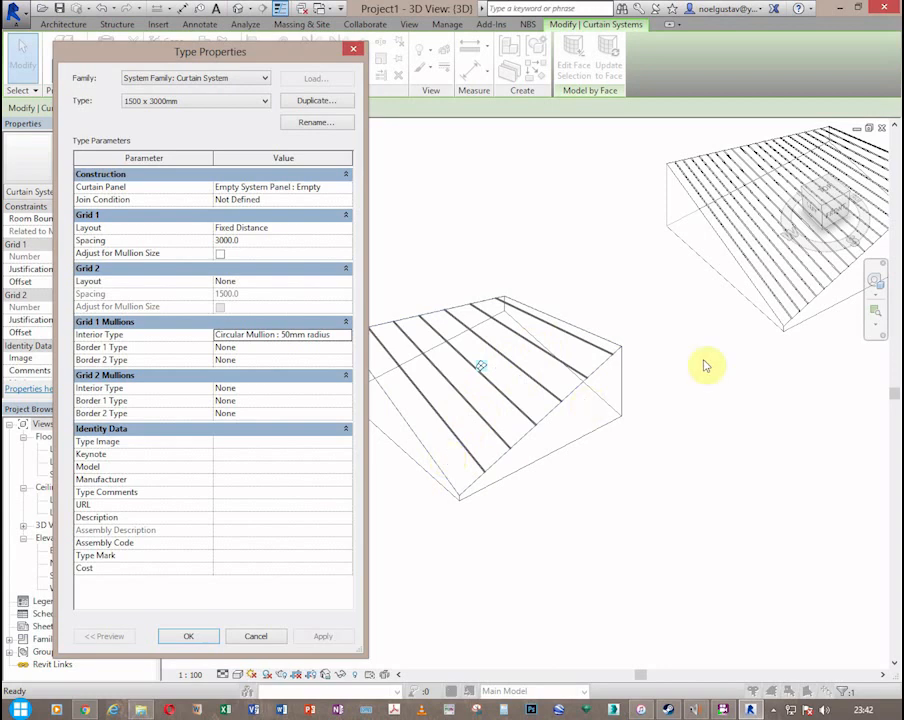
mouse_move(748, 304)
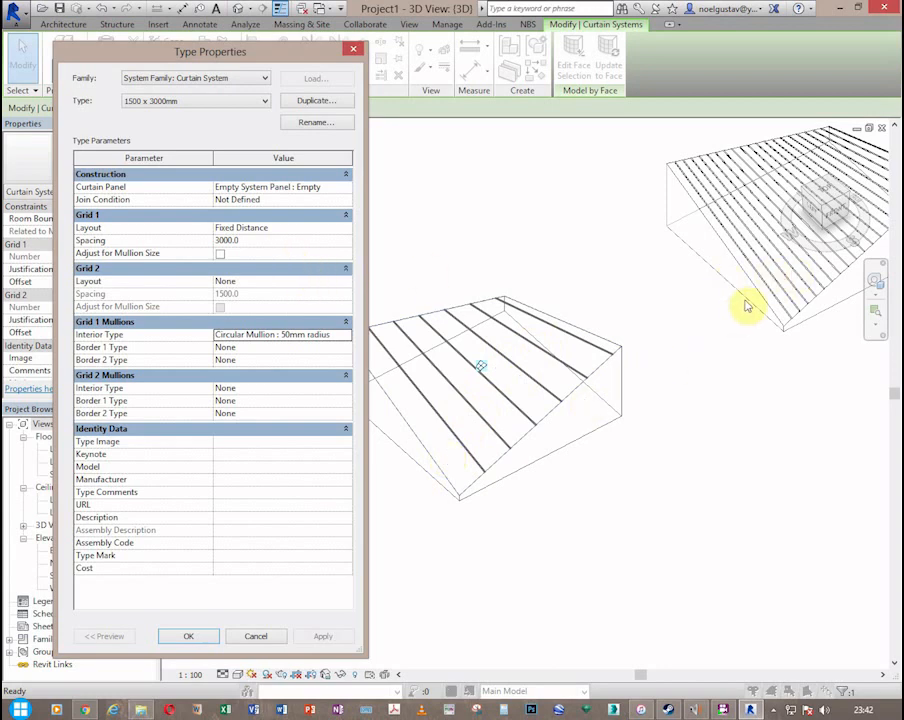
left_click(284, 240)
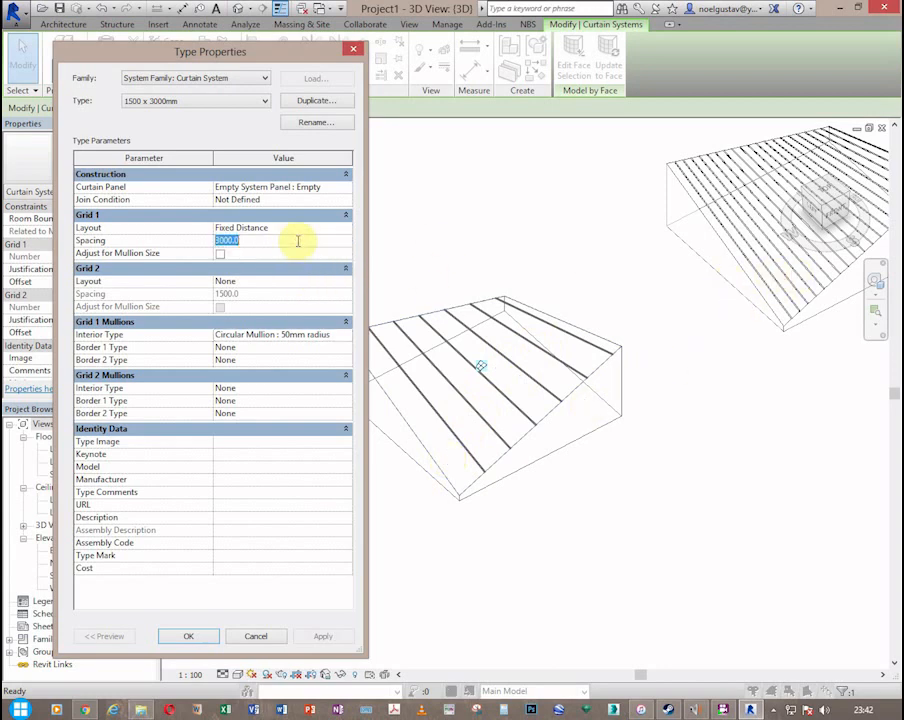
Set Grid 1 spacing to 1000 mm, dismiss the malformed-panels warning, then change it to 1500 mm
type("1000")
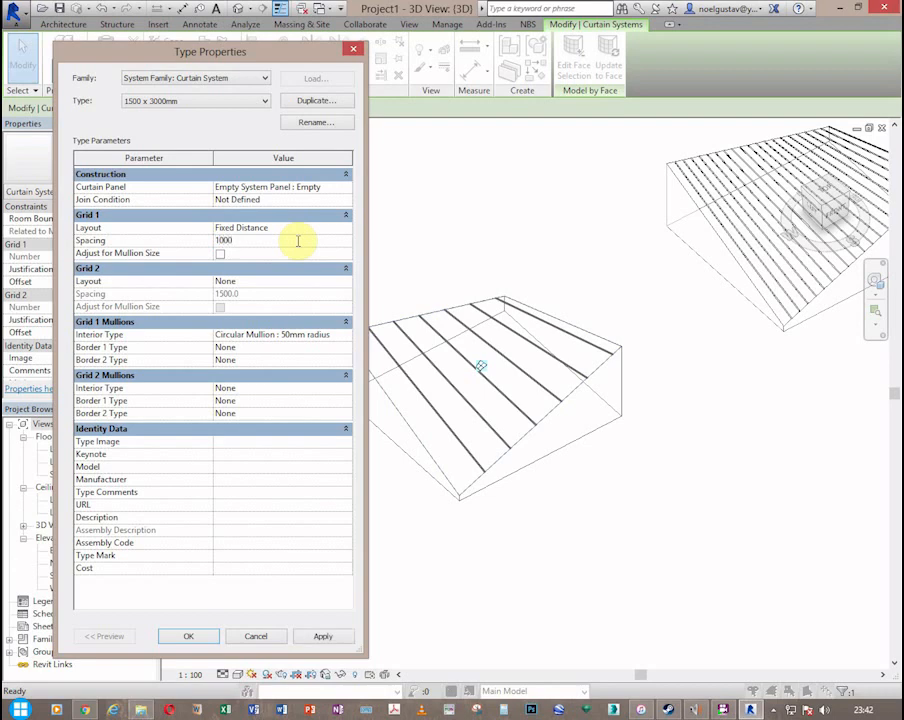
left_click(324, 636)
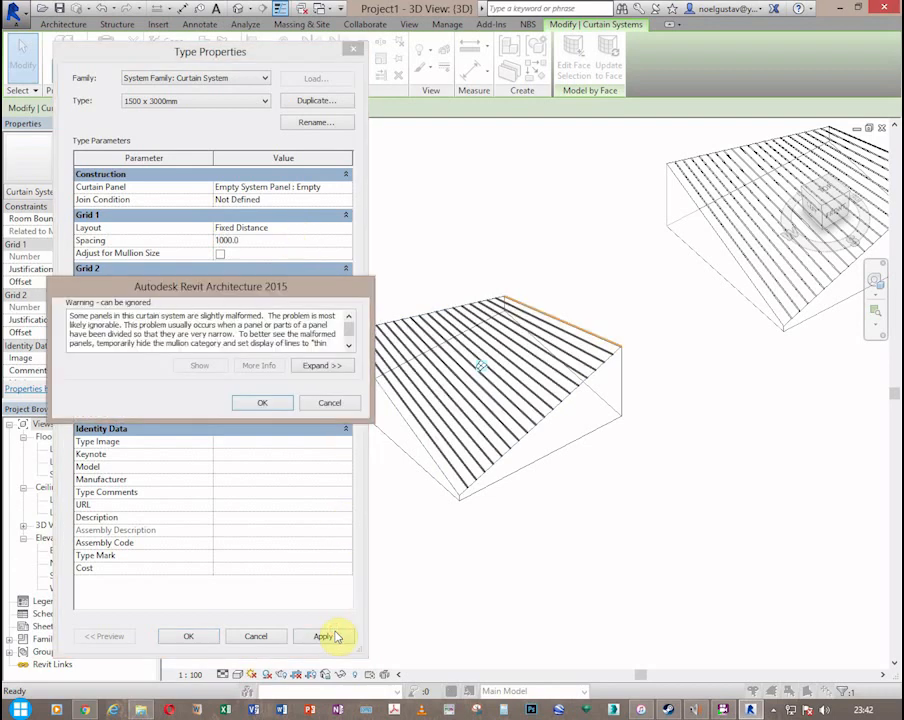
left_click(262, 402)
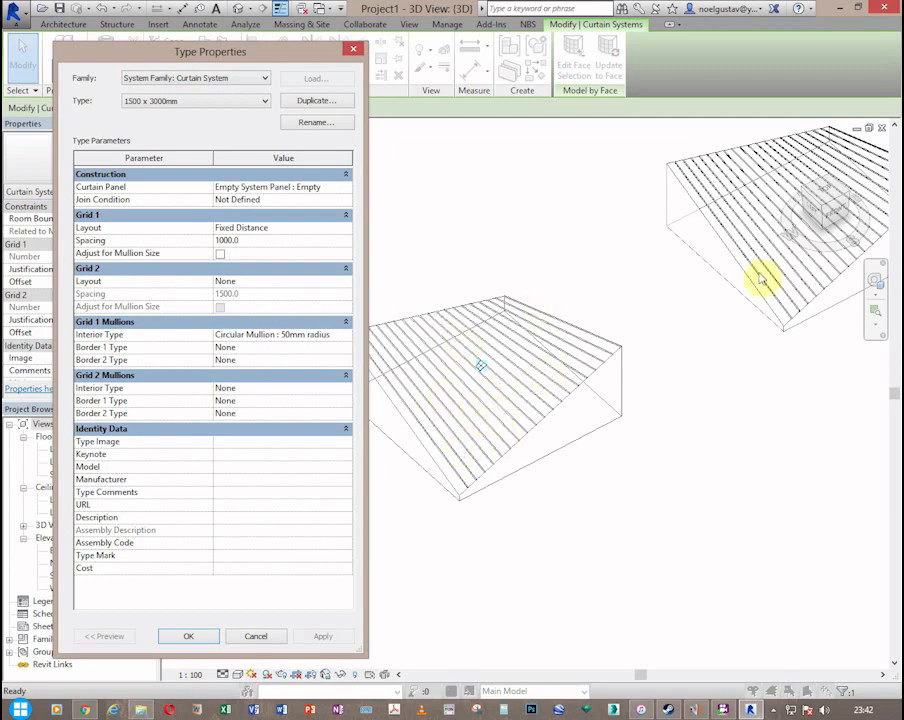
left_click(250, 240)
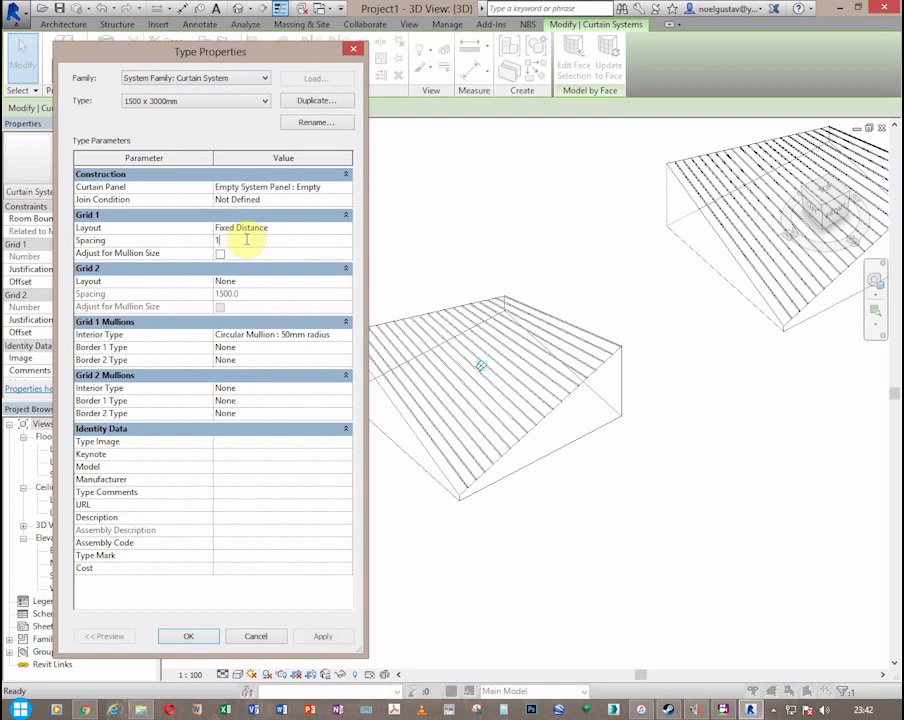
type("1500")
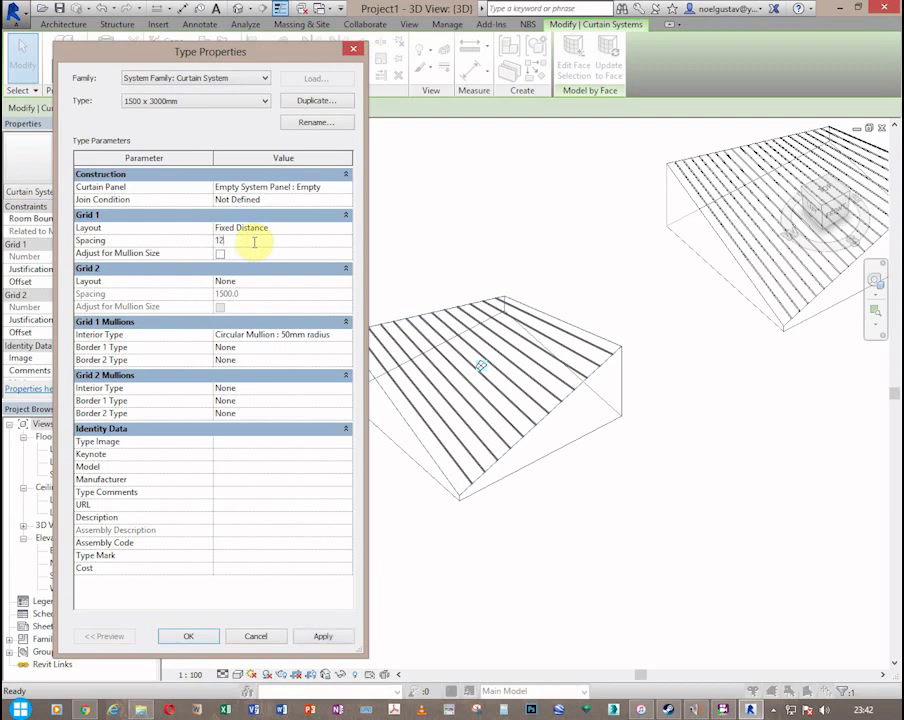
left_click(322, 636)
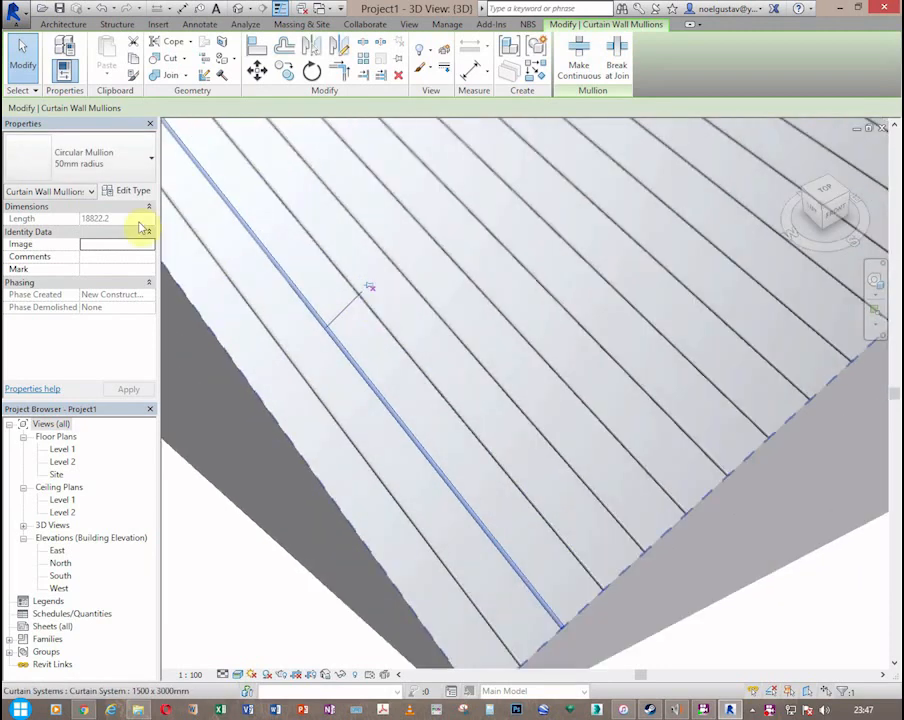
Give the circular mullion type a 75 mm radius and bring up its material choices
left_click(130, 190)
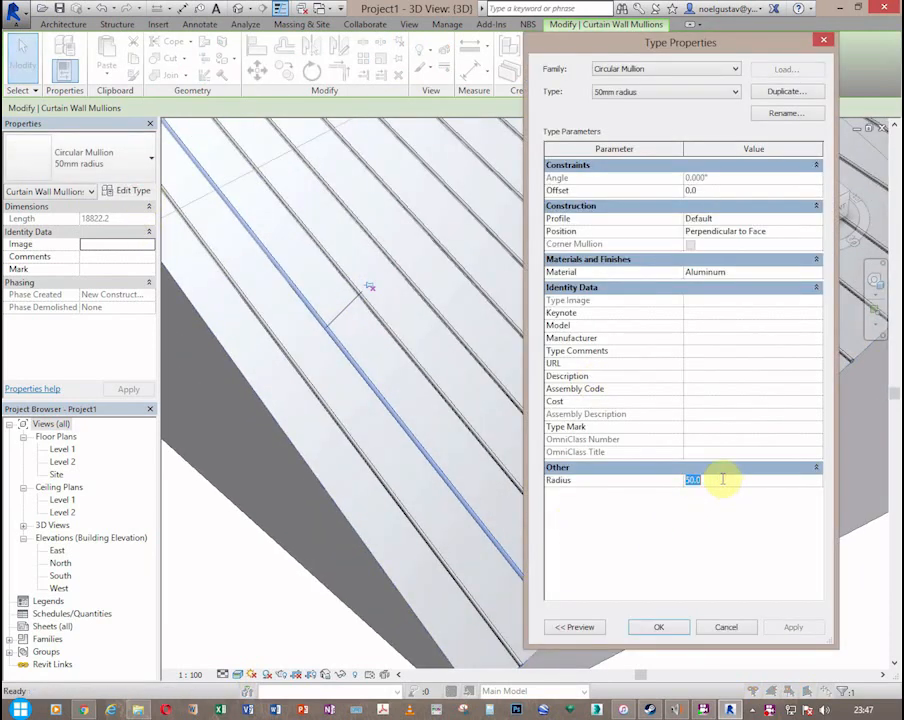
type("75")
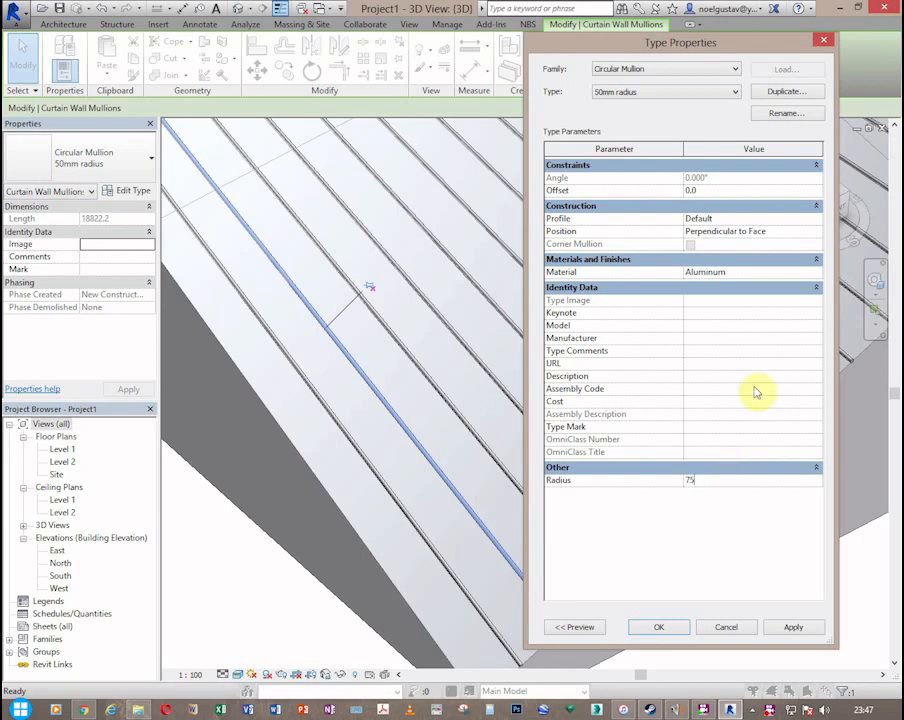
left_click(752, 272)
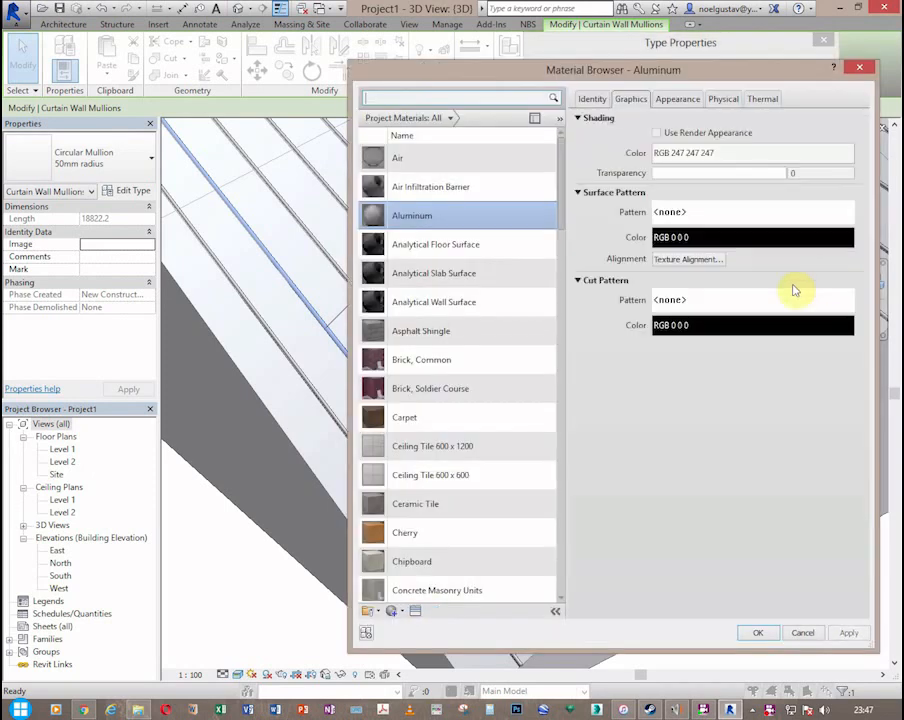
Duplicate Brick, Soldier Course as Bamboo and replace its appearance image with bamboo.jpg
right_click(430, 388)
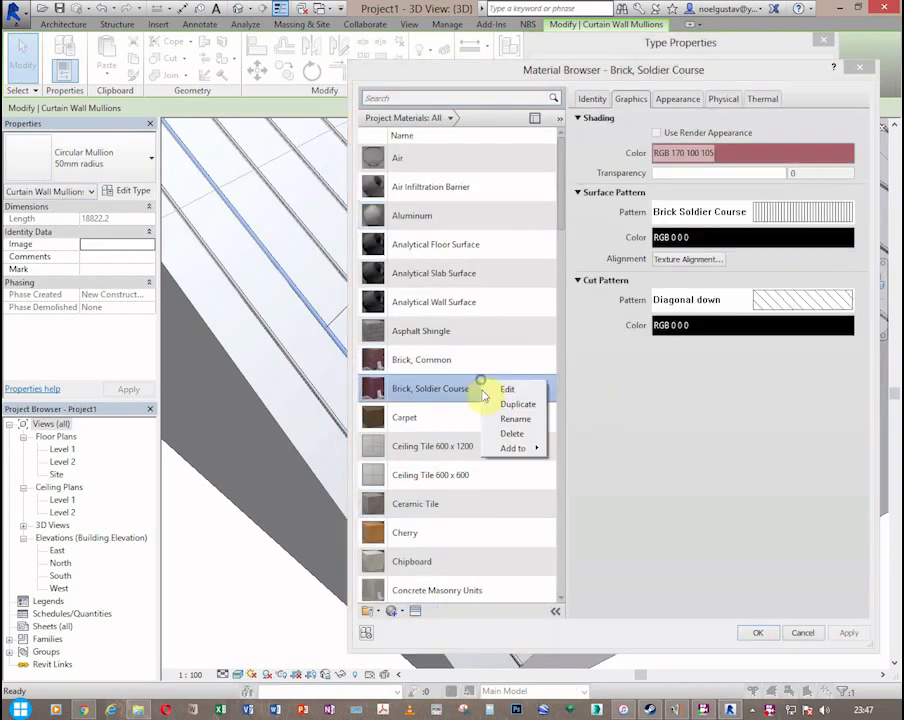
left_click(518, 404)
type("Bamboo")
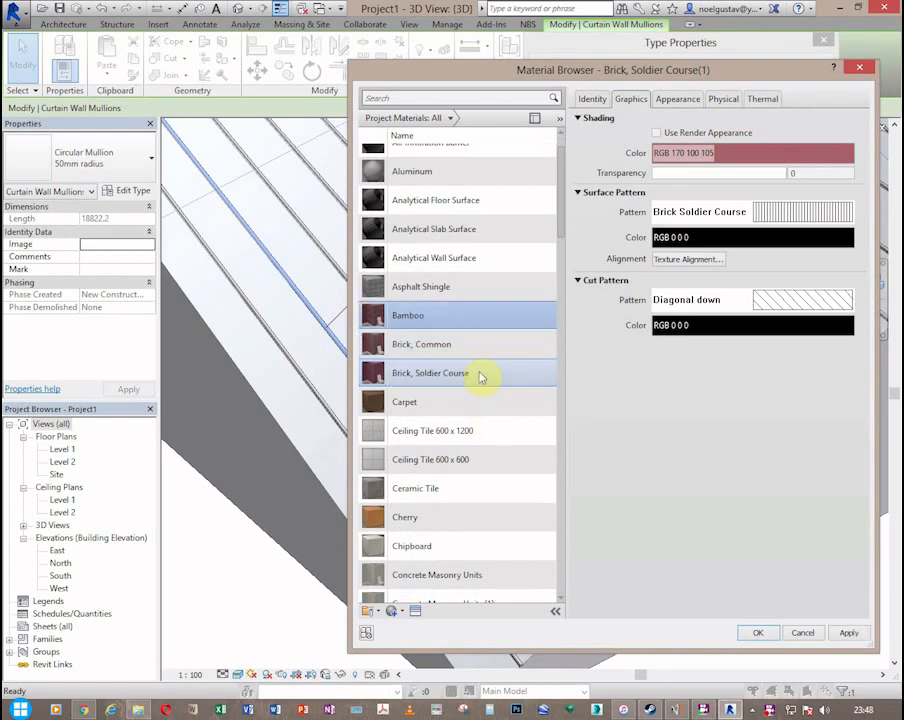
left_click(676, 98)
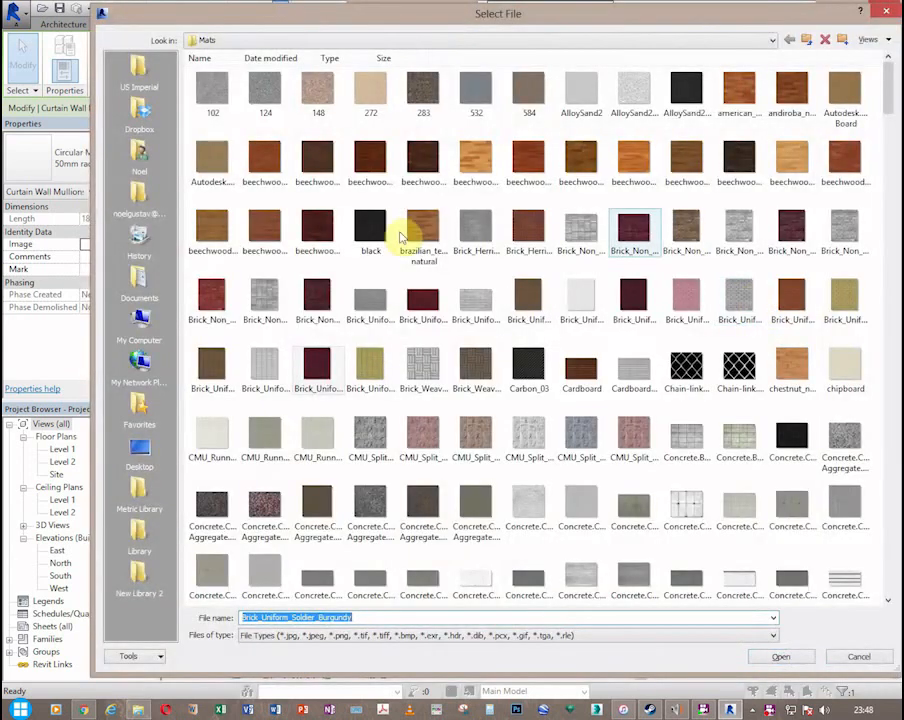
left_click(140, 324)
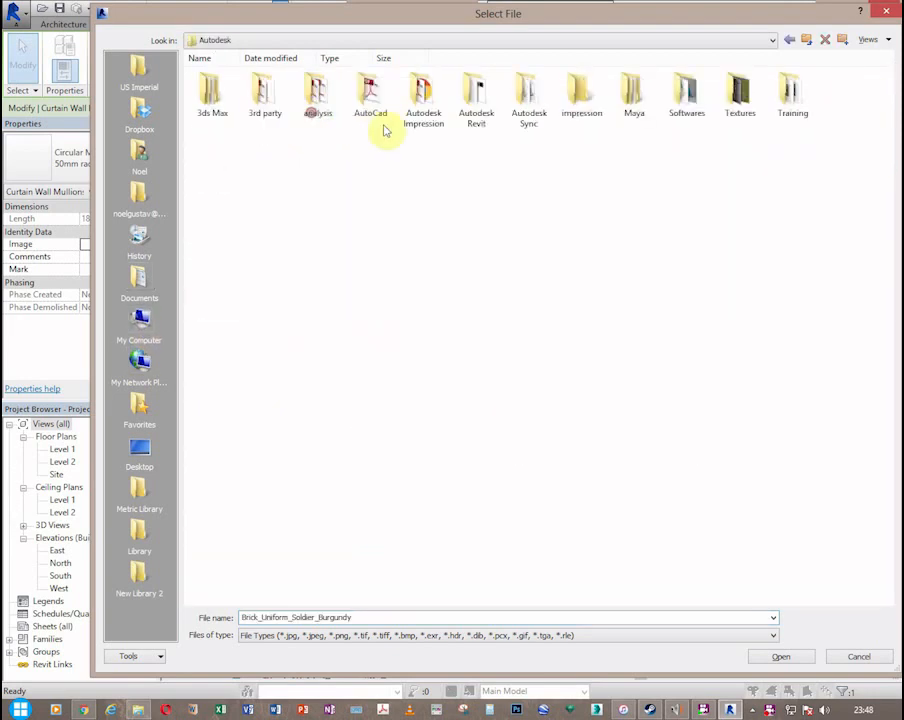
double_click(738, 90)
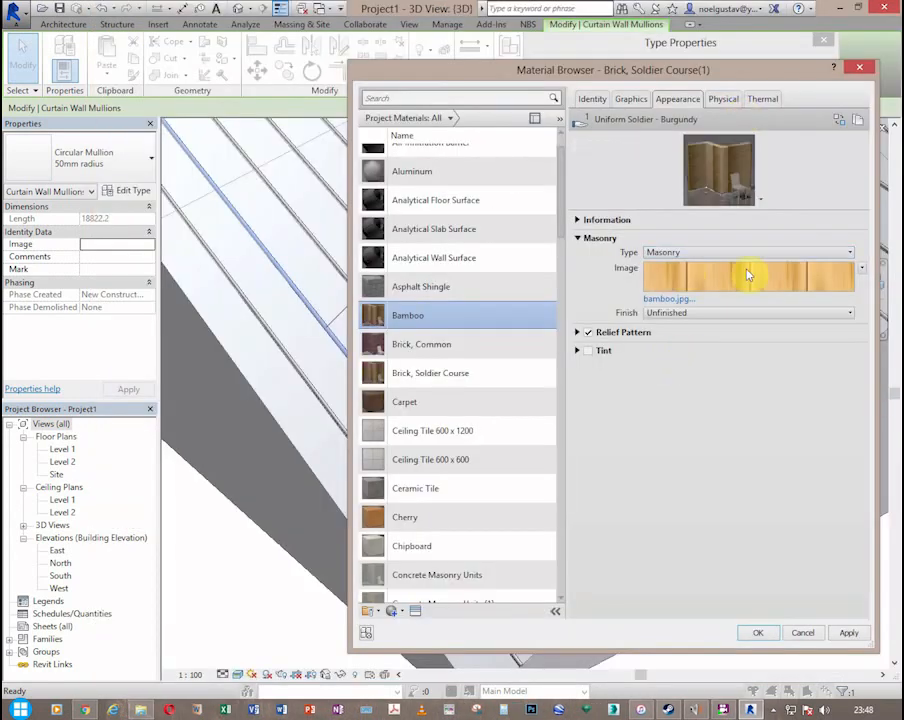
left_click(748, 276)
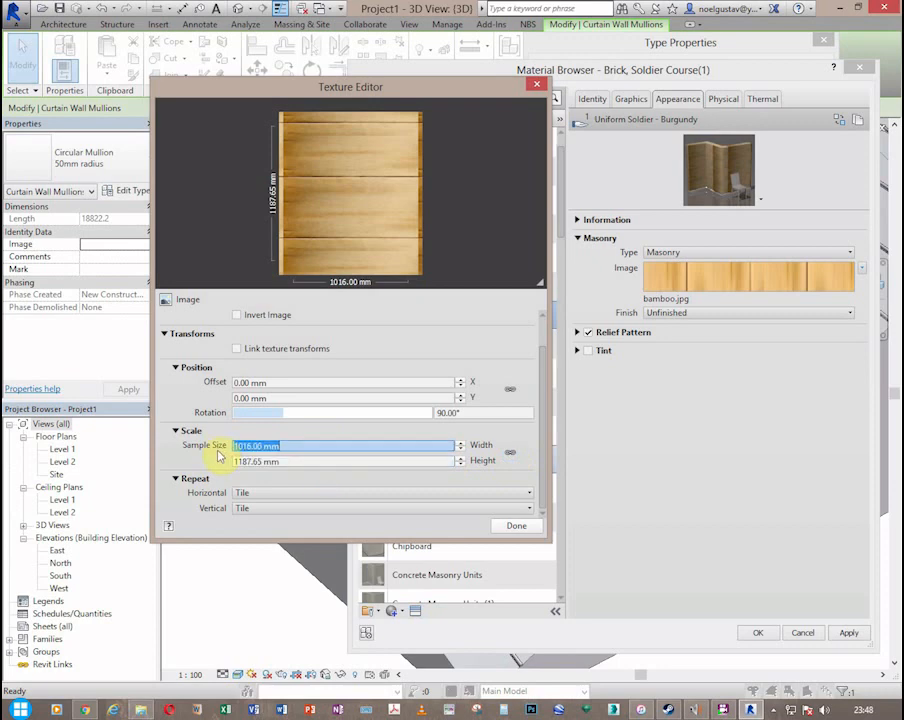
Set the bamboo texture sample size to 4000 x 150 mm and confirm Bamboo on the mullion type
type("4000")
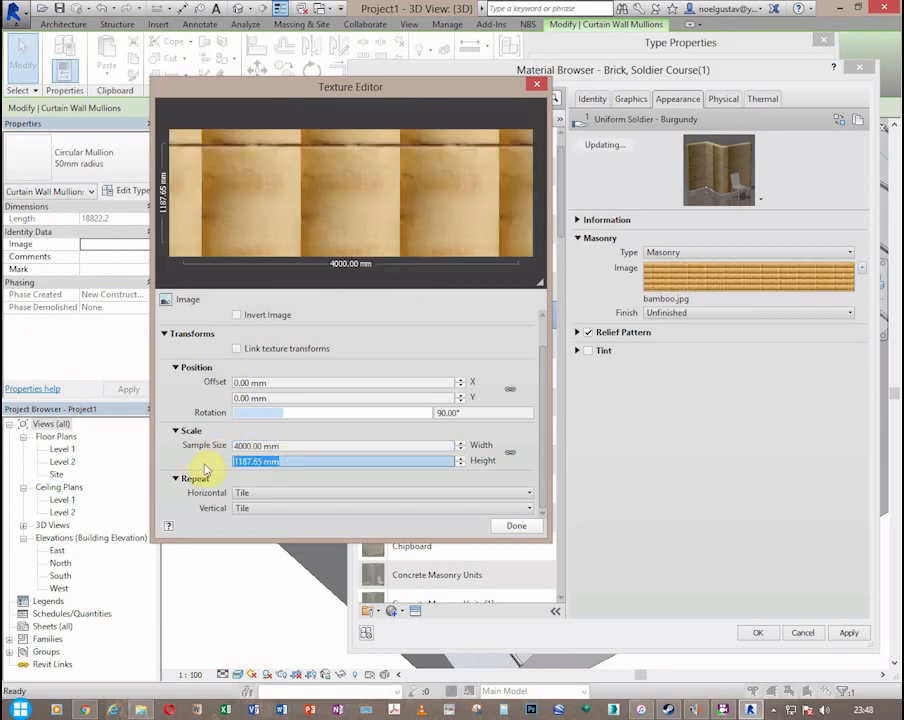
type("150")
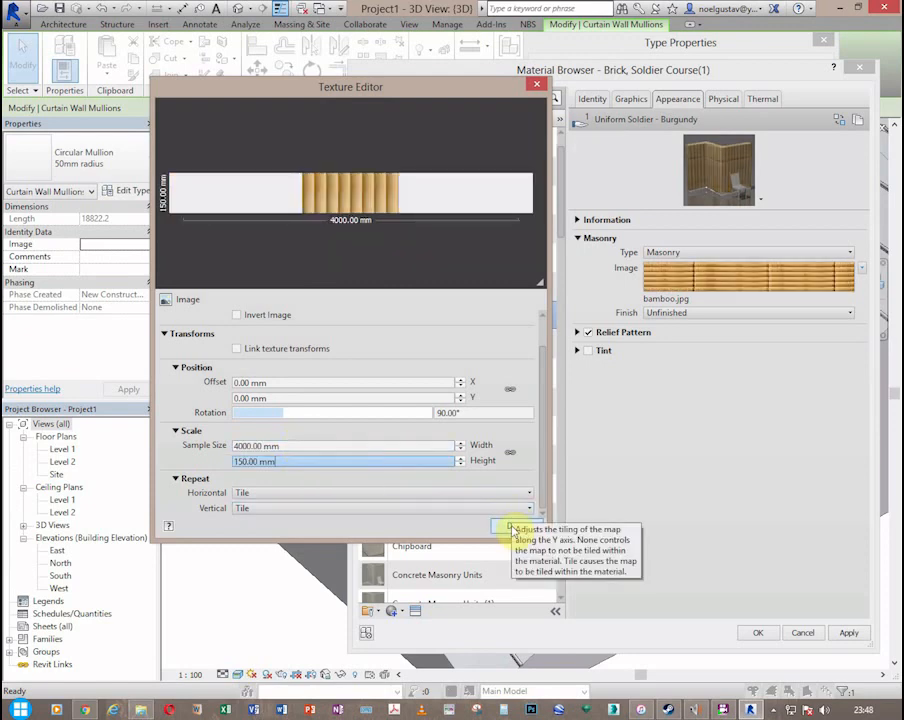
mouse_move(506, 536)
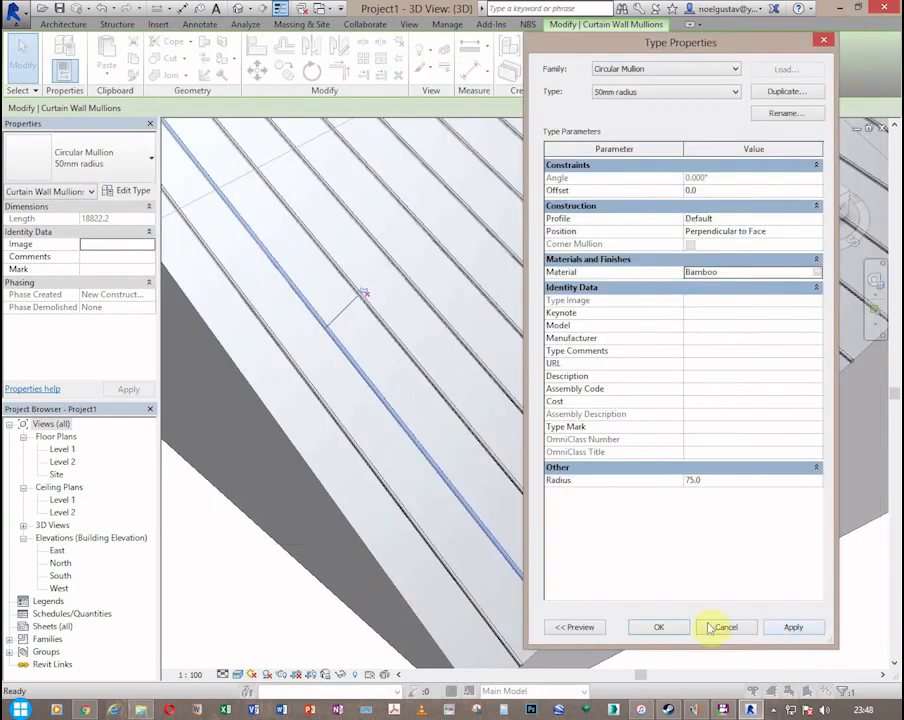
left_click(658, 628)
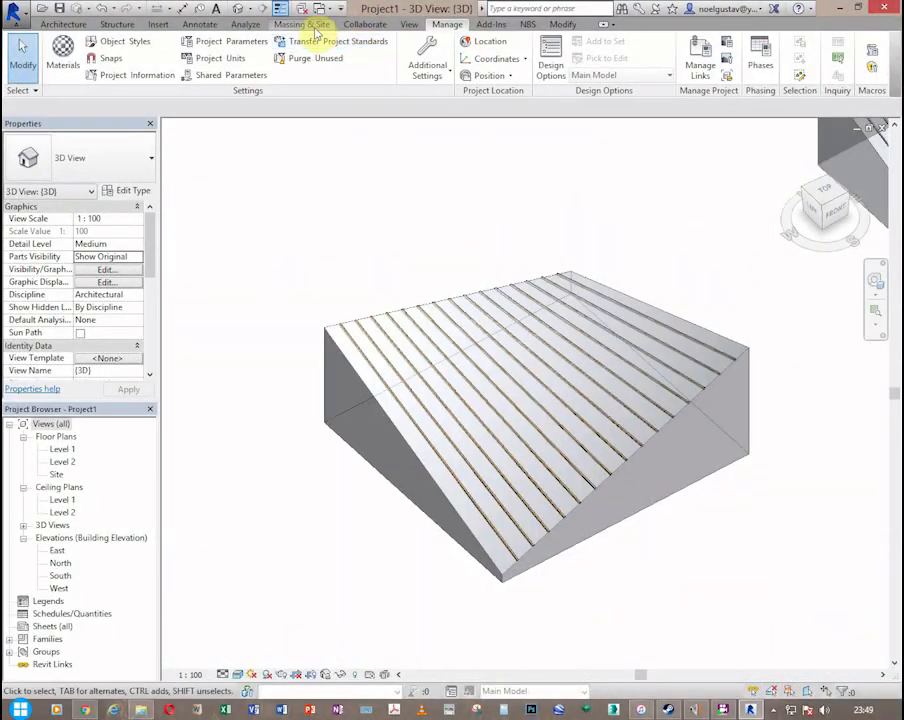
Leave the mullion editing and switch to the Massing & Site tools
left_click(312, 24)
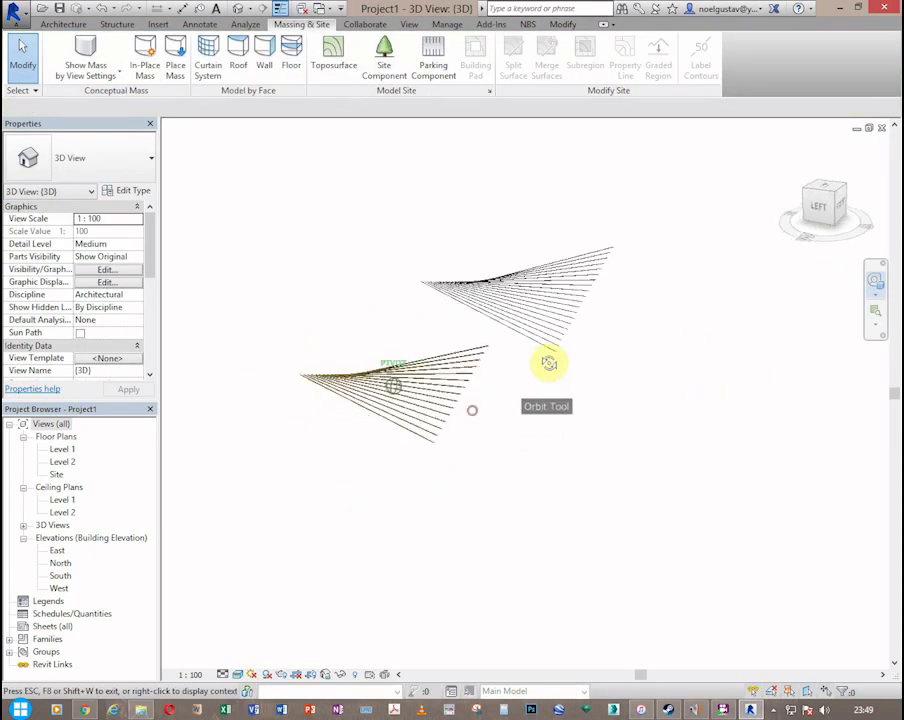
Orbit around the two mullion grids to inspect them from below, edge-on and above
left_click_drag(548, 362, 506, 308)
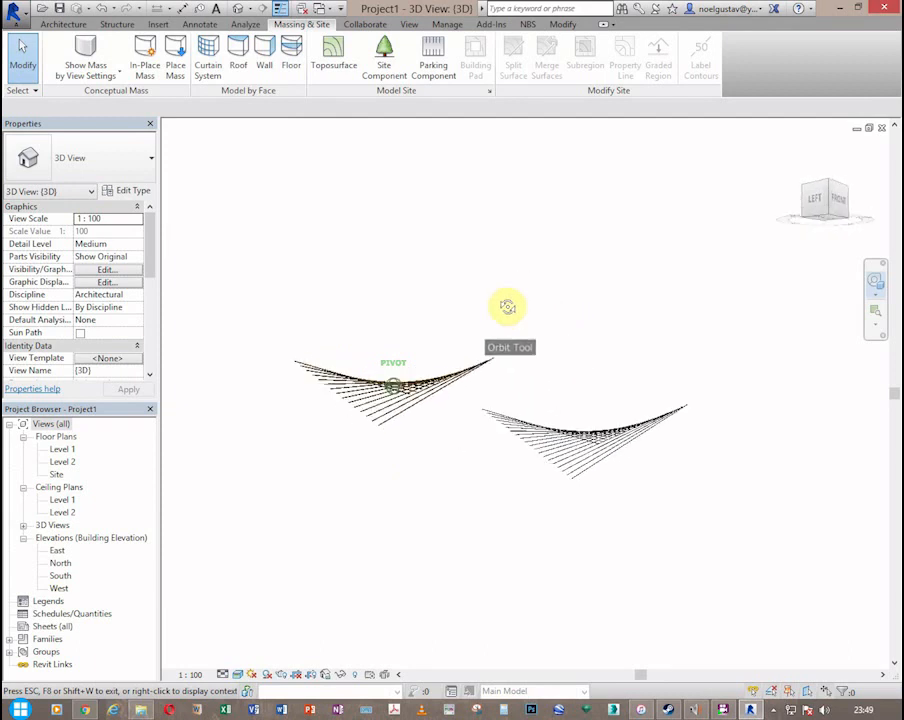
left_click_drag(508, 308, 506, 324)
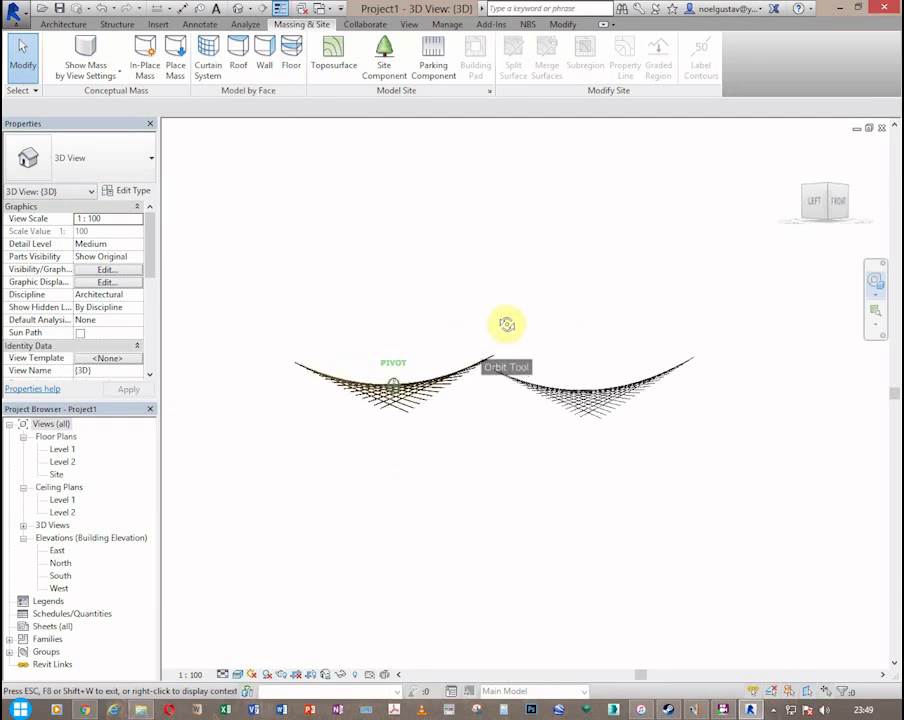
left_click_drag(506, 324, 492, 316)
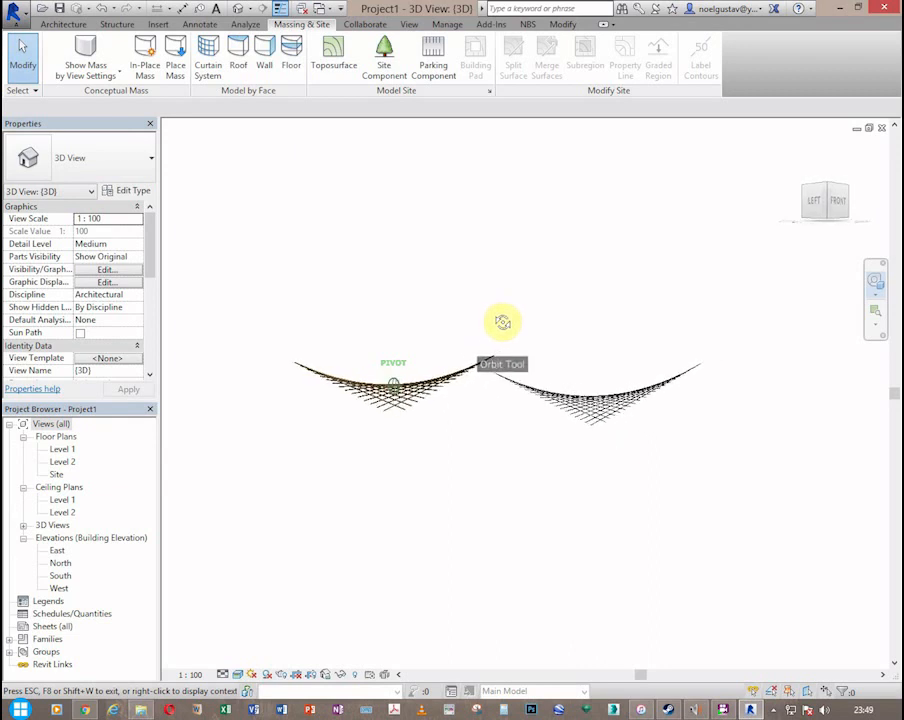
left_click_drag(502, 320, 518, 384)
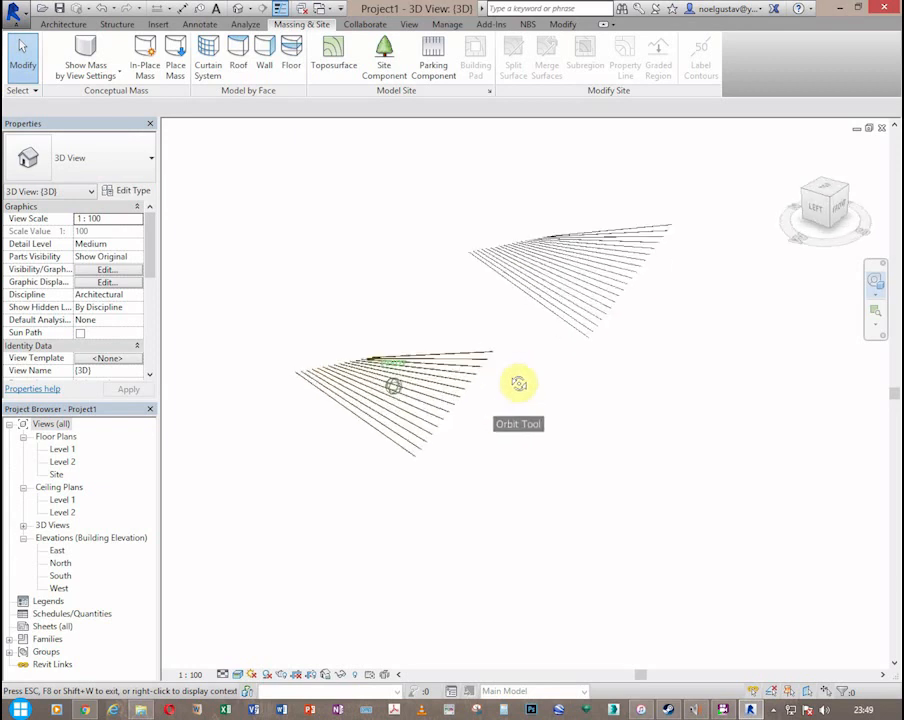
left_click(518, 384)
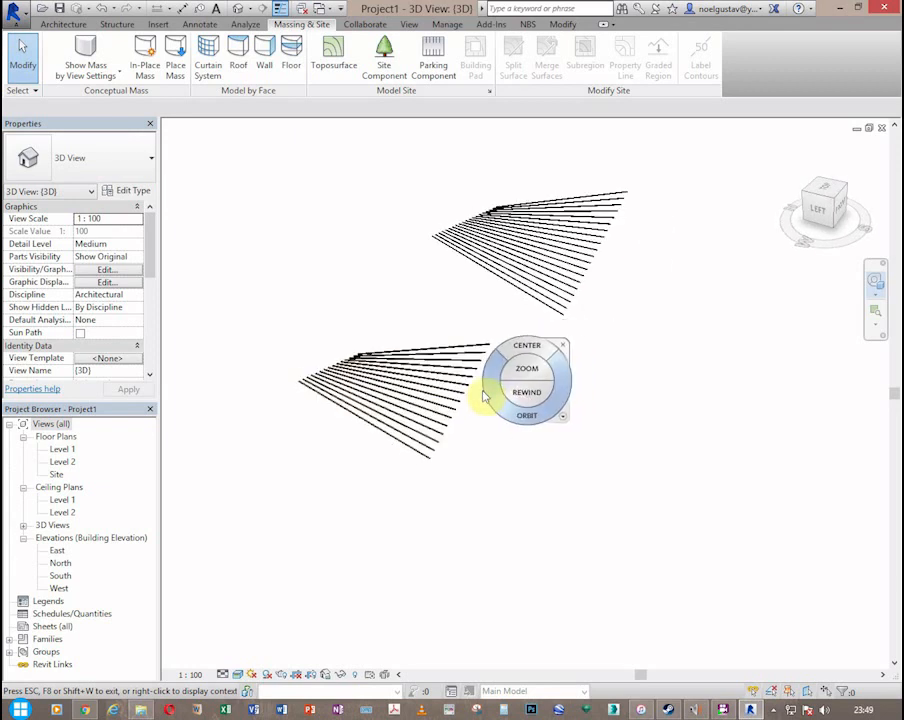